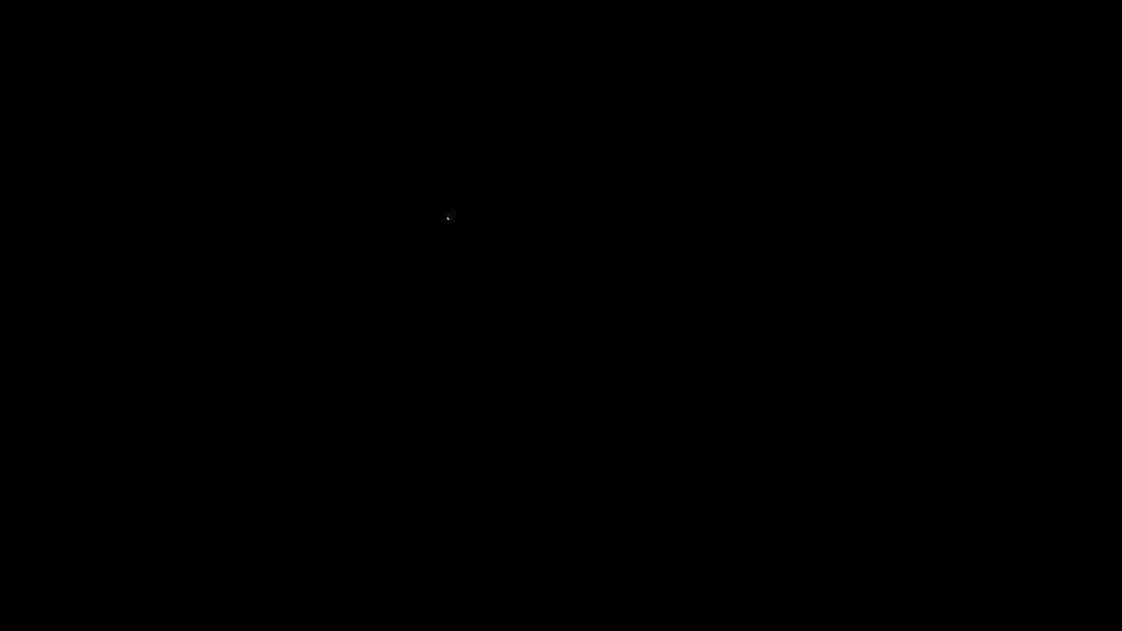
mouse_move(454, 210)
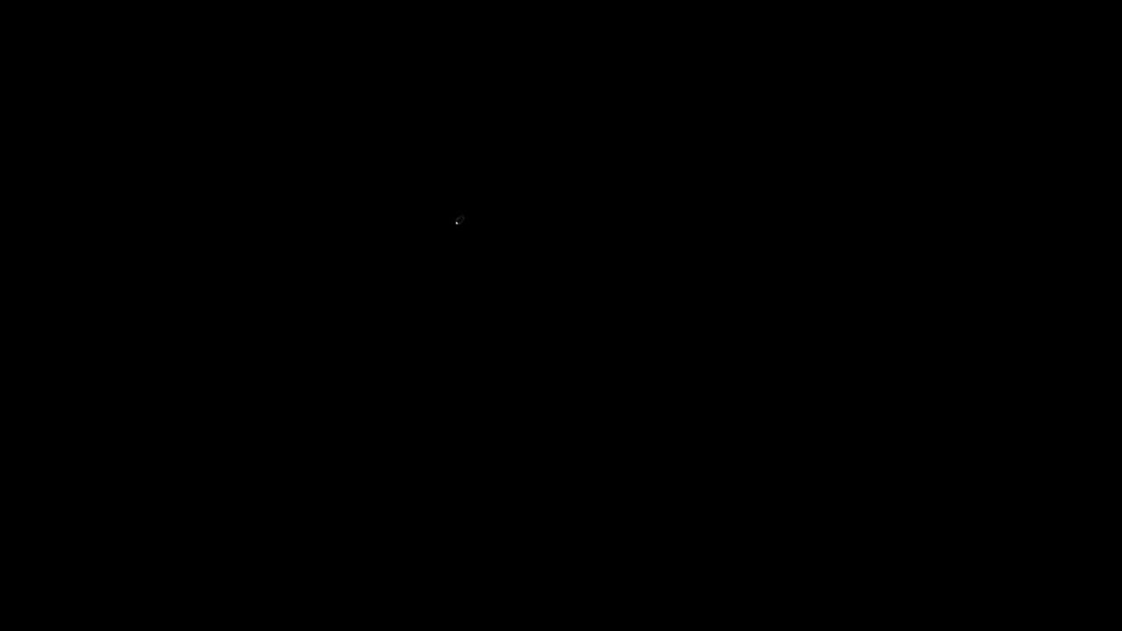
mouse_move(411, 136)
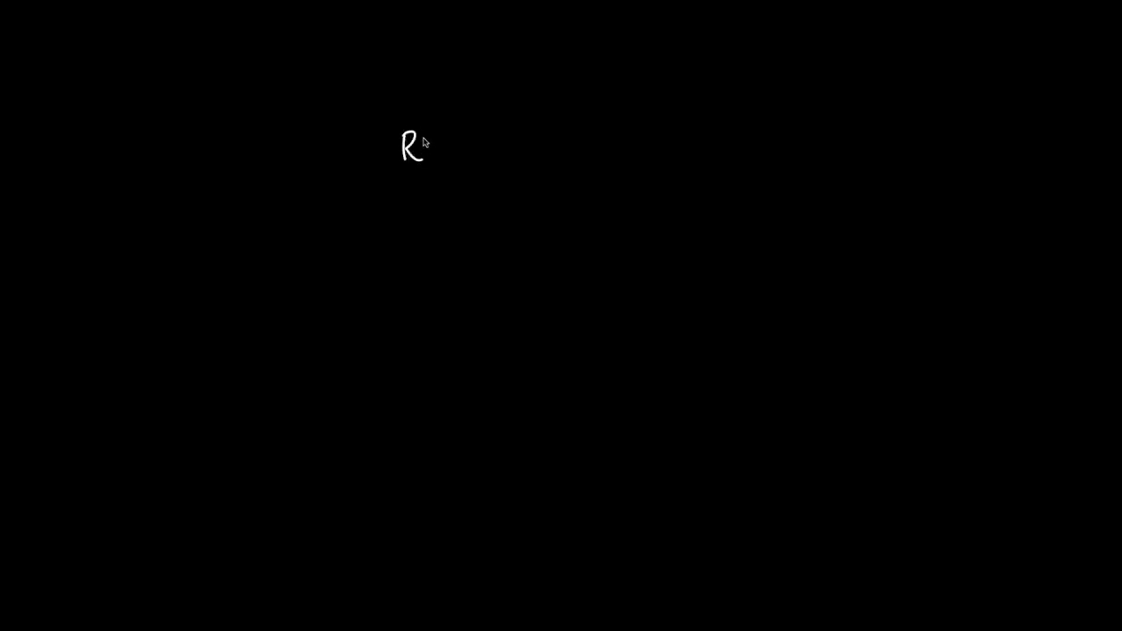
Step: Handwrite the heading 'RISC-V: 32 bit' at the top center of the canvas
text(ISC)
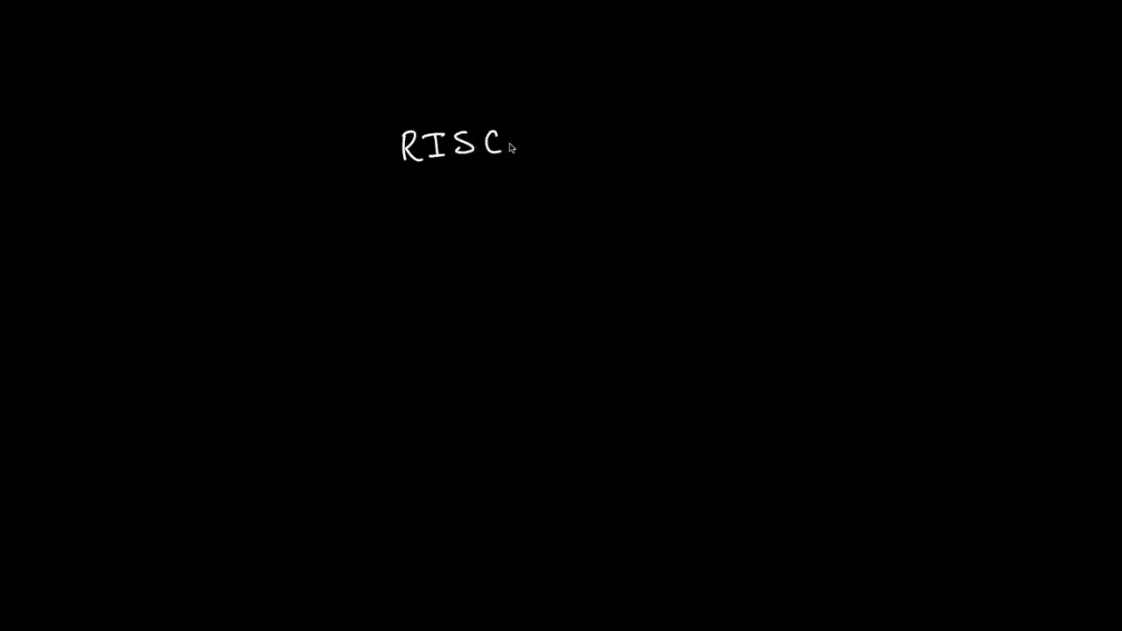
text(-V:)
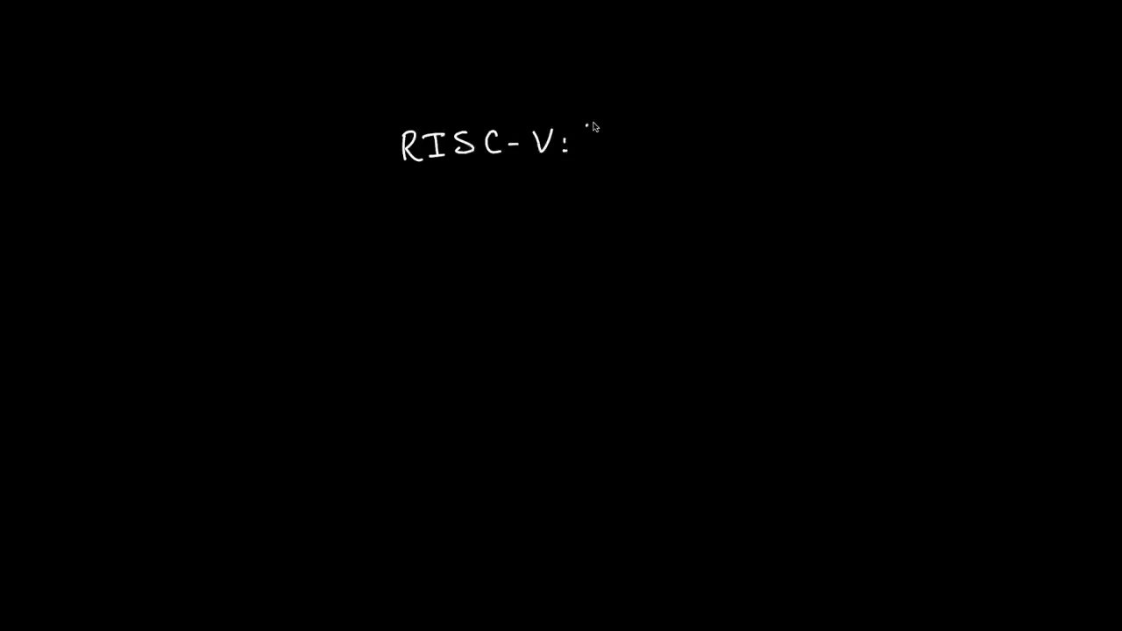
text(32 b)
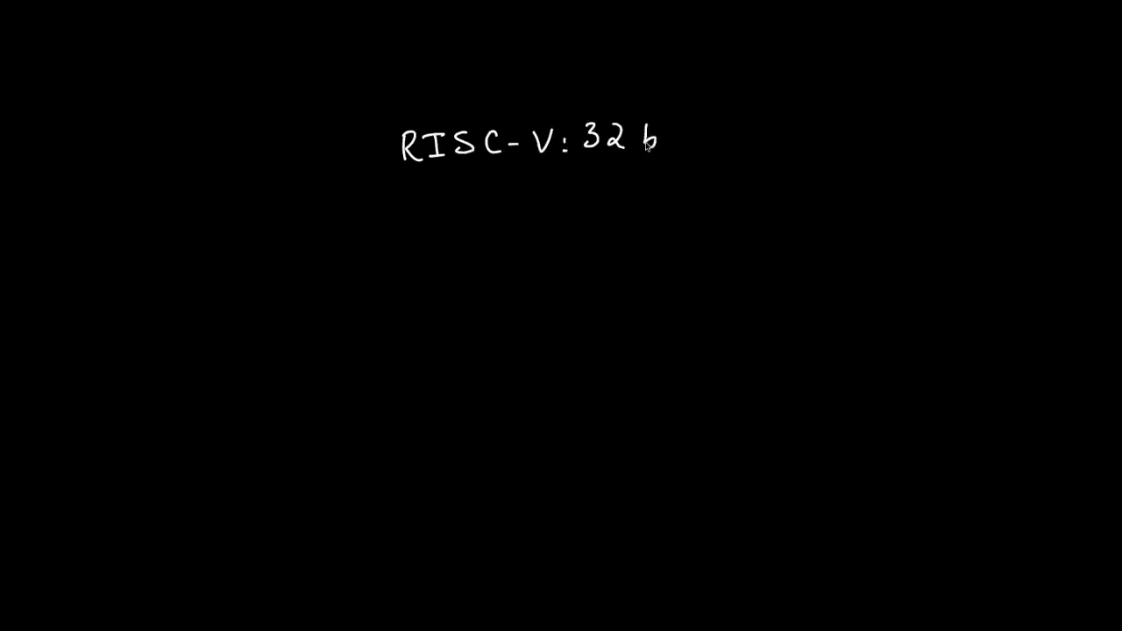
text(it)
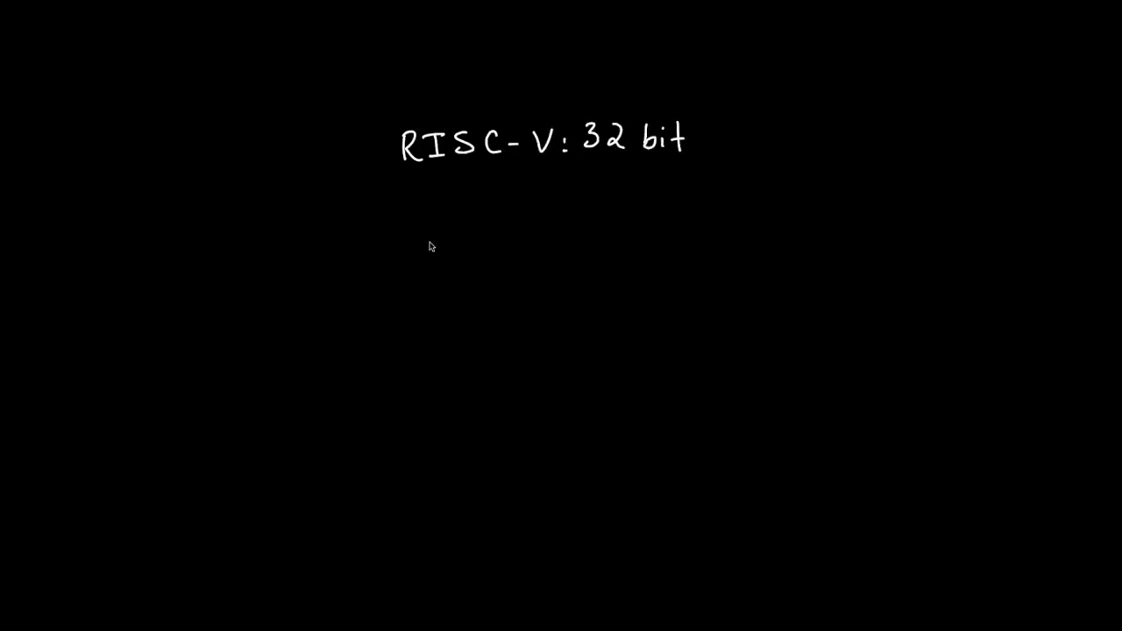
mouse_move(424, 254)
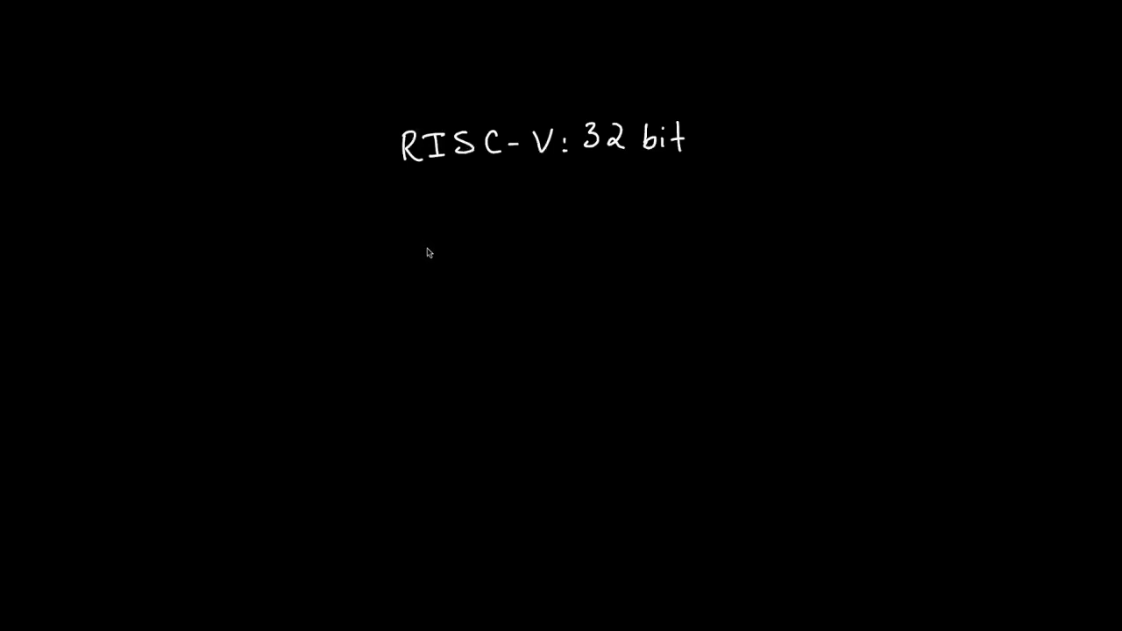
mouse_move(652, 169)
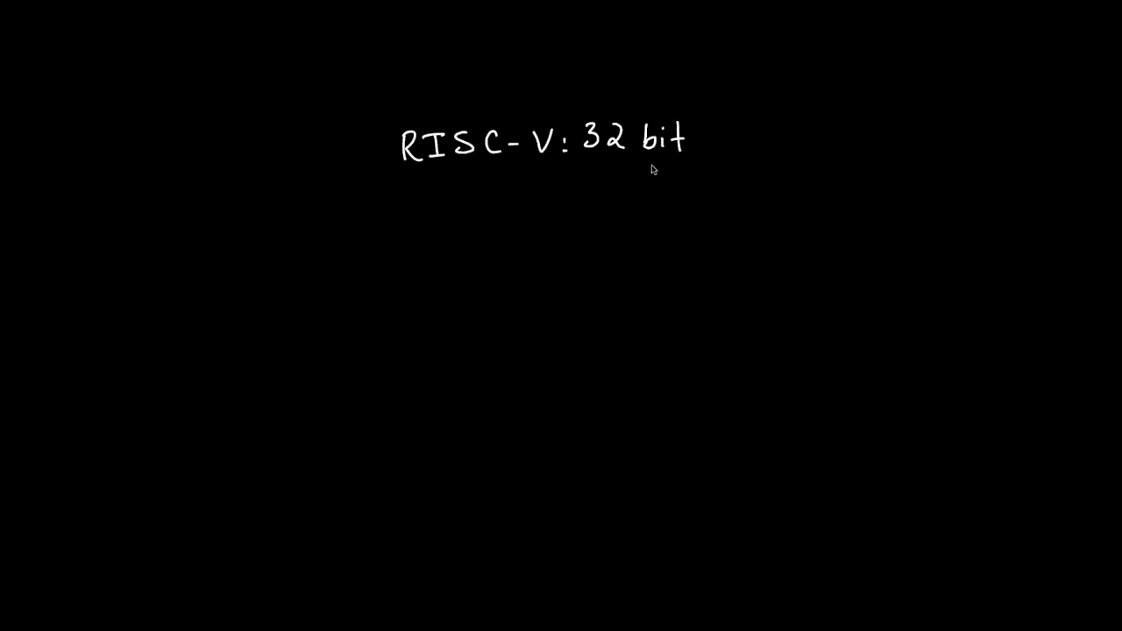
mouse_move(538, 218)
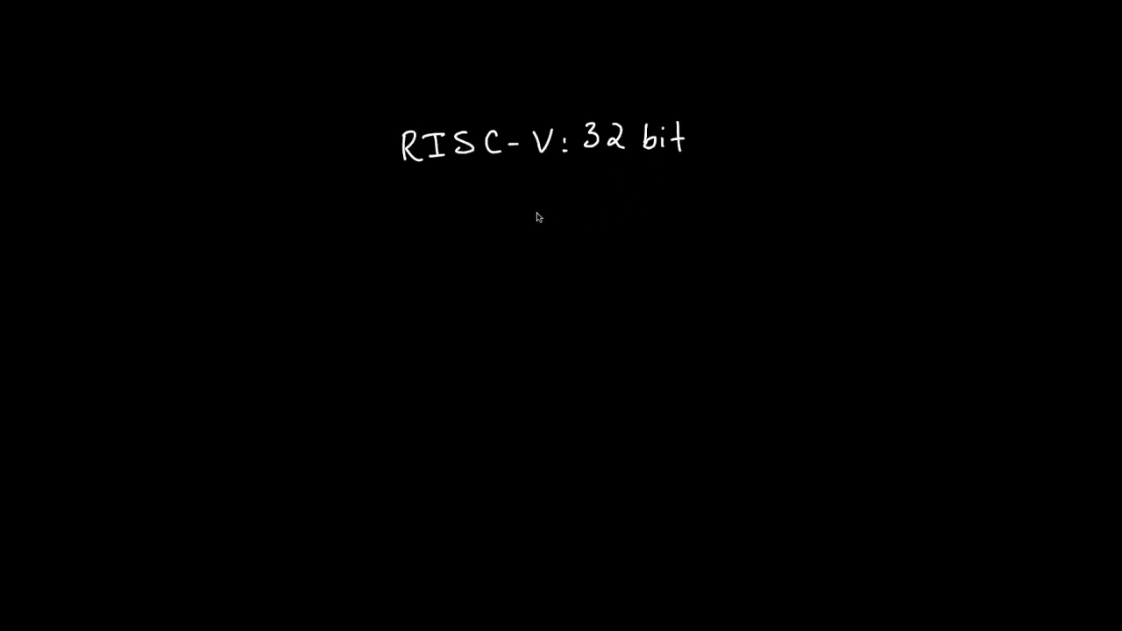
mouse_move(532, 218)
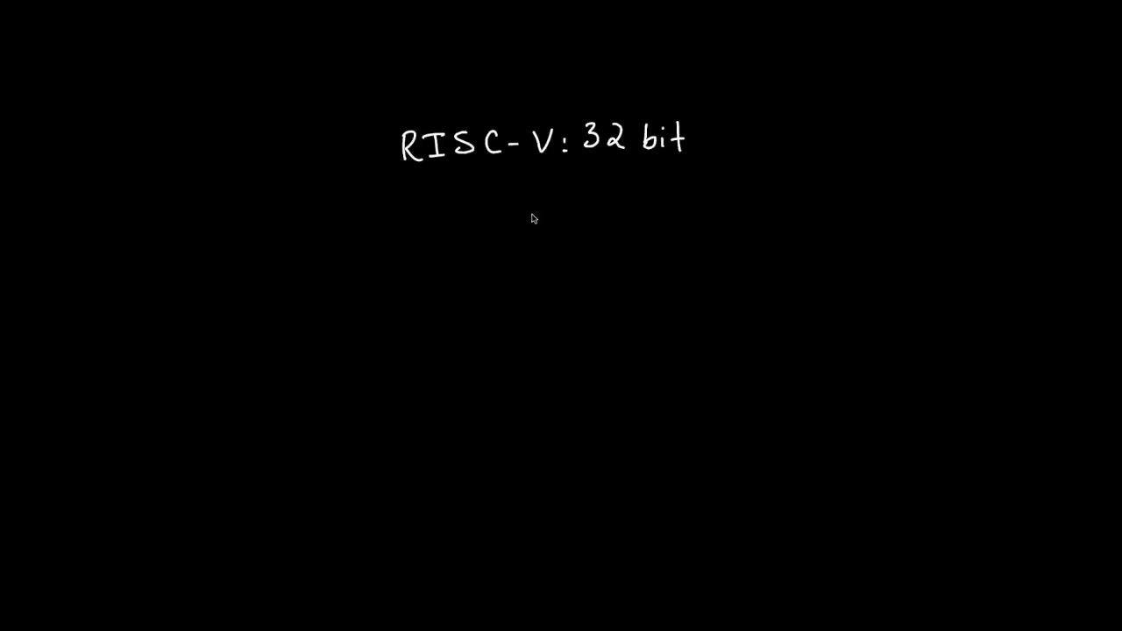
mouse_move(677, 163)
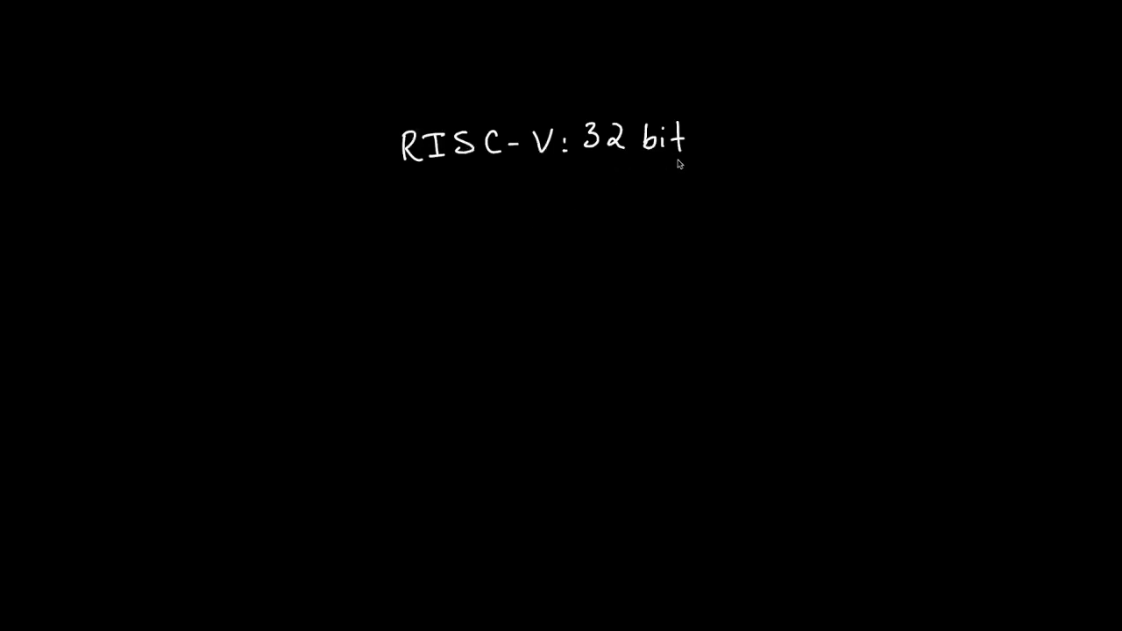
mouse_move(371, 243)
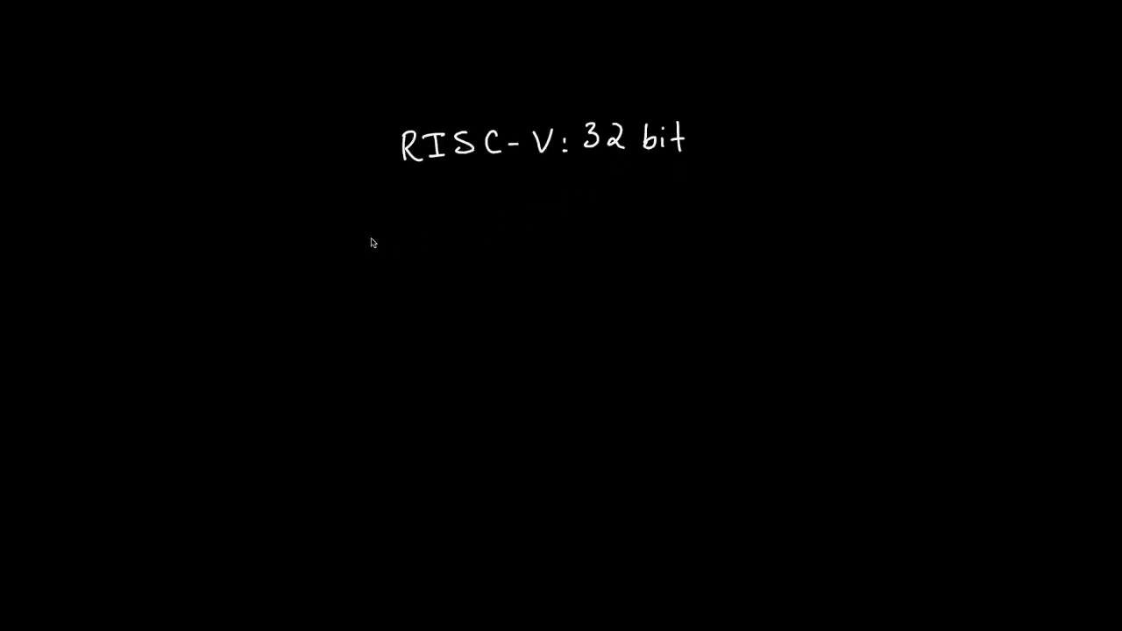
mouse_move(248, 270)
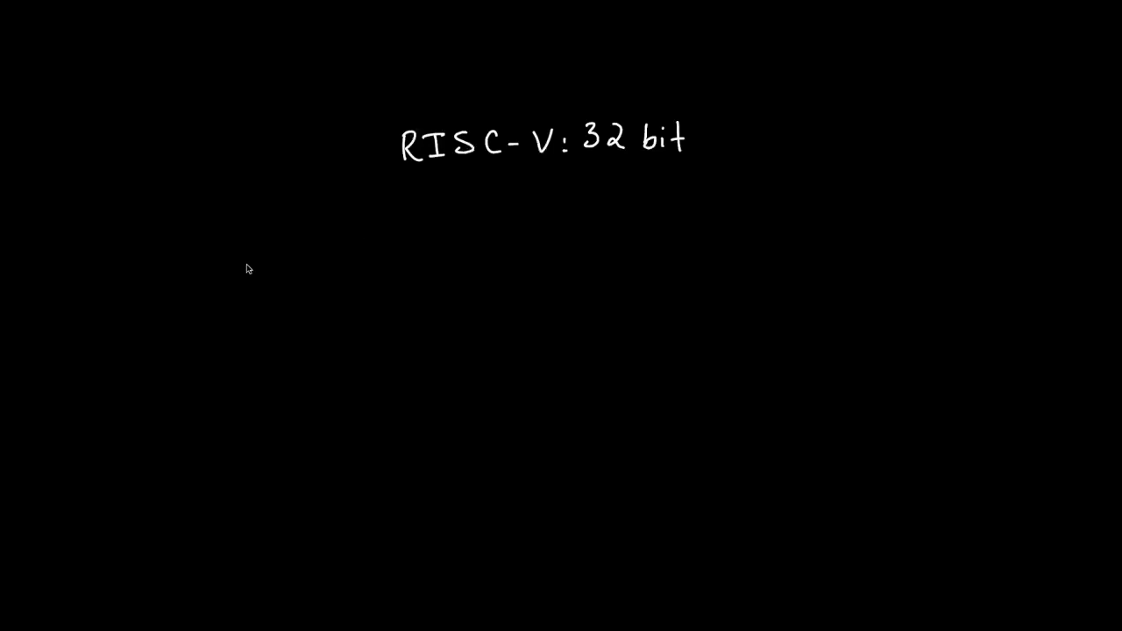
mouse_move(252, 230)
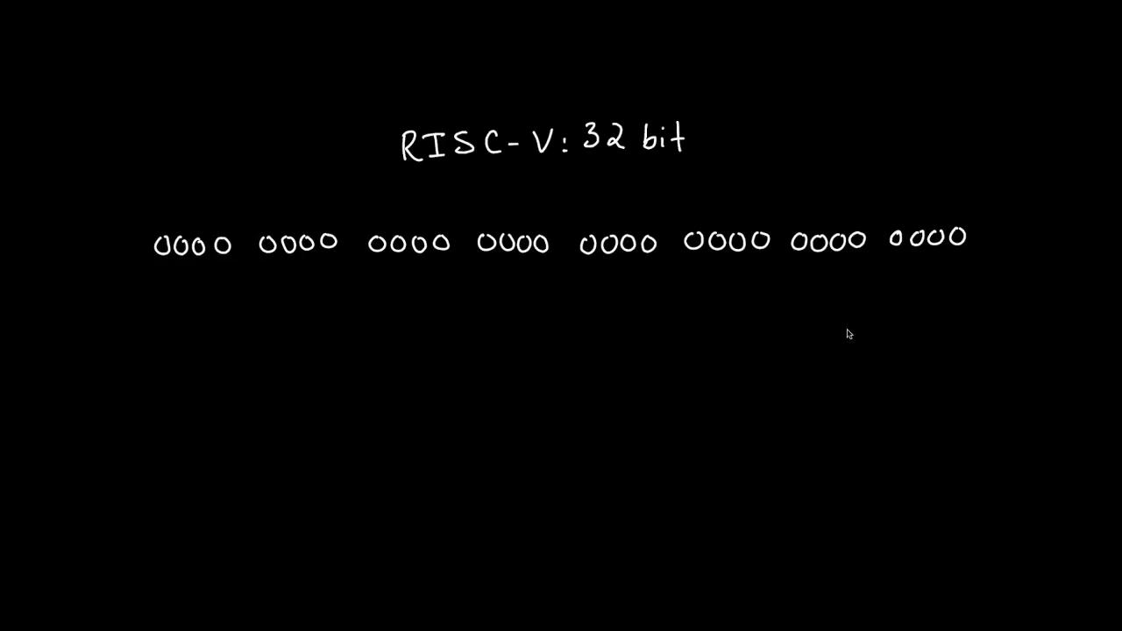
mouse_move(862, 327)
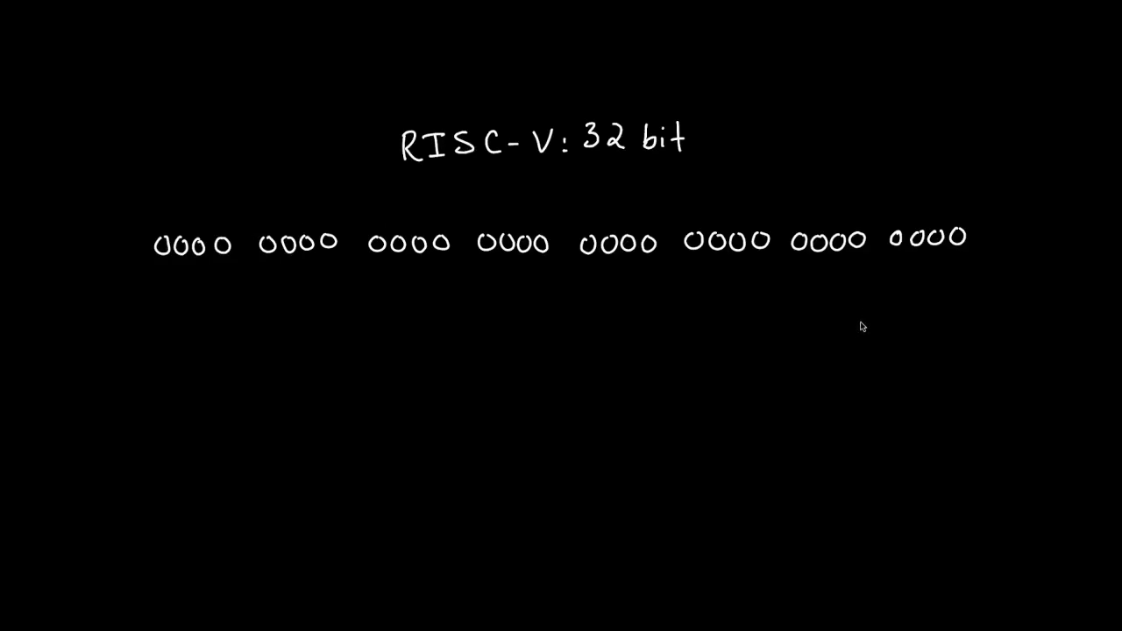
mouse_move(875, 309)
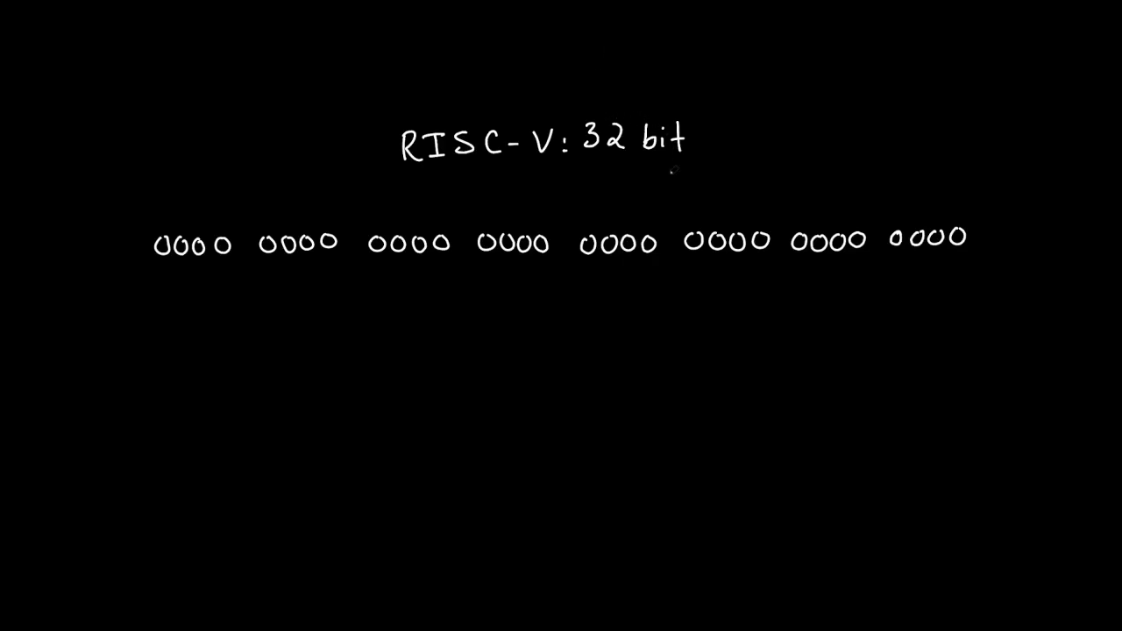
mouse_move(240, 332)
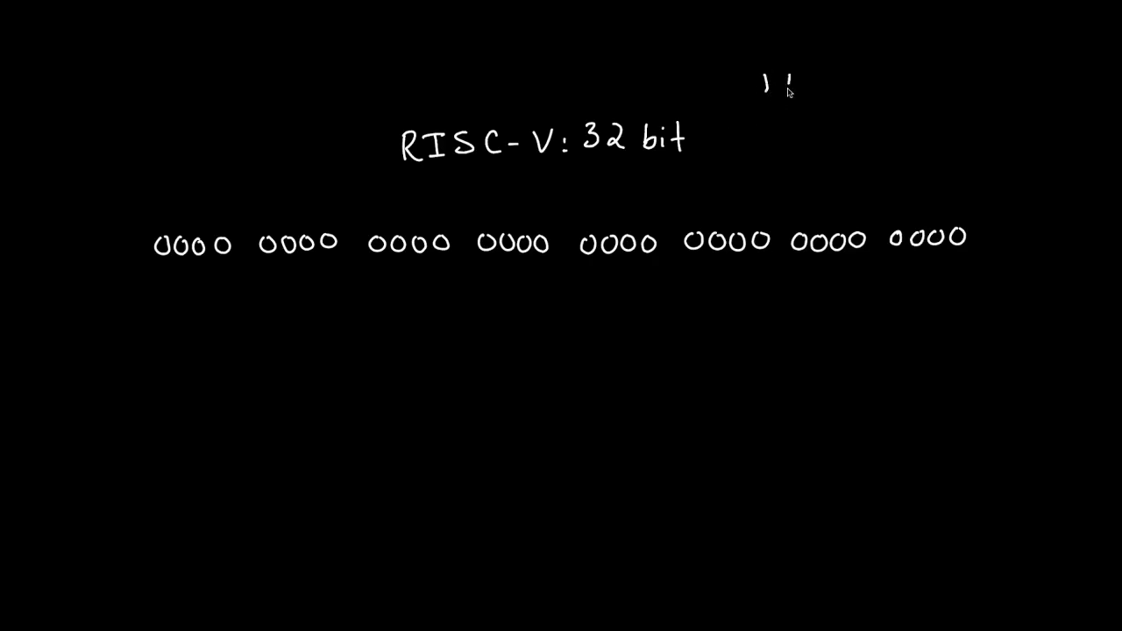
Step: Handwrite '1 byte = 8 bits' top right and '32/8 = 4 bytes' beside the heading
text(byte)
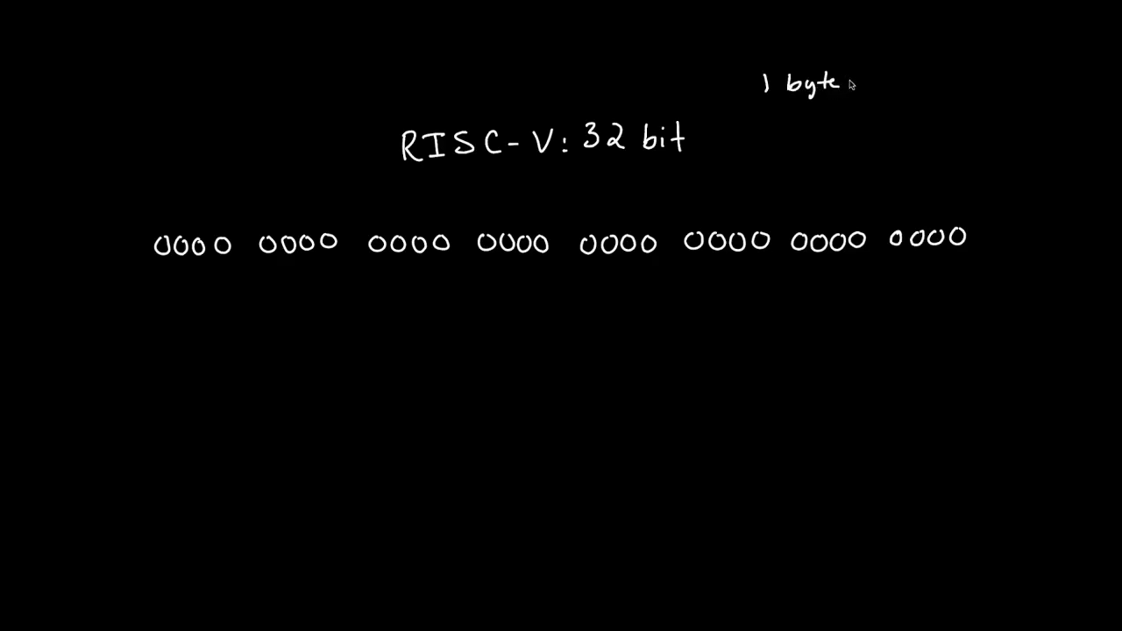
text(= 8 b)
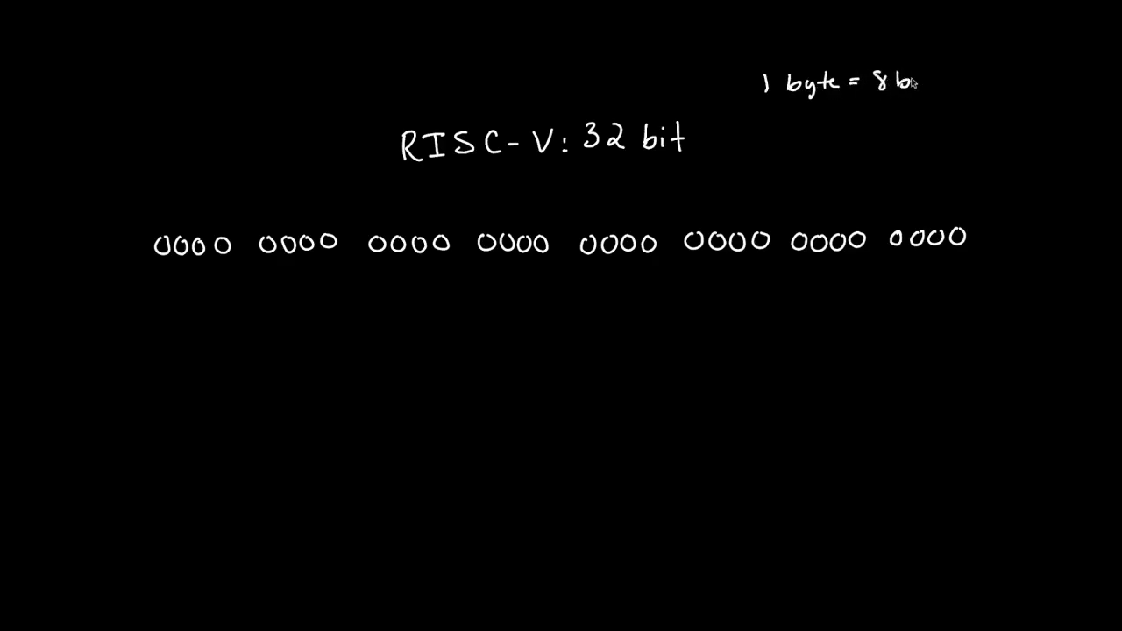
text(its)
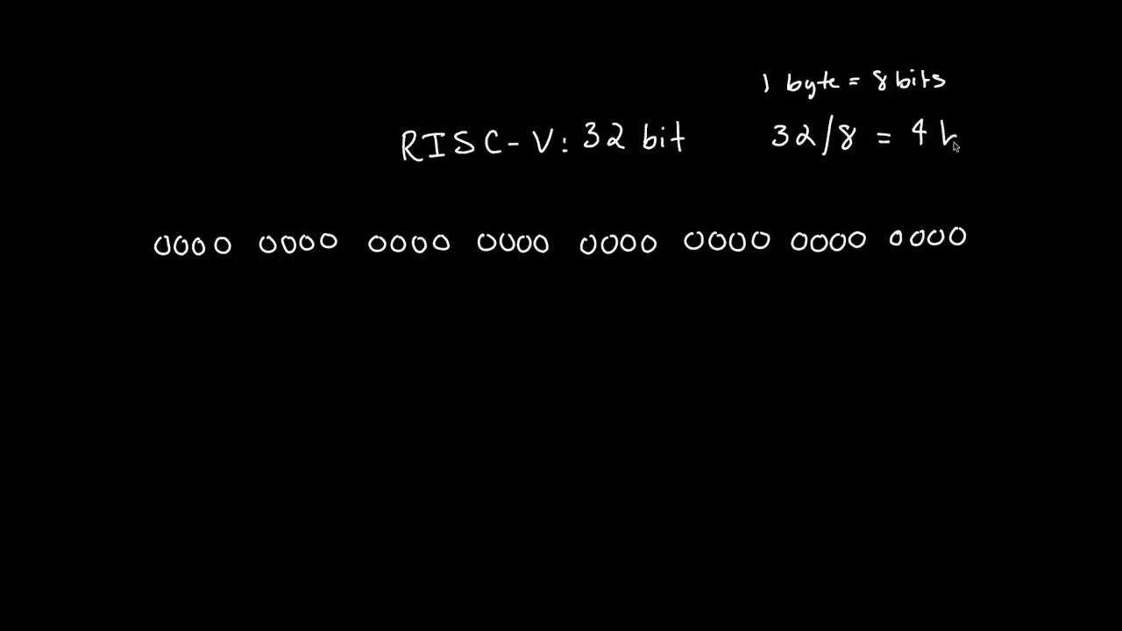
text(bytes)
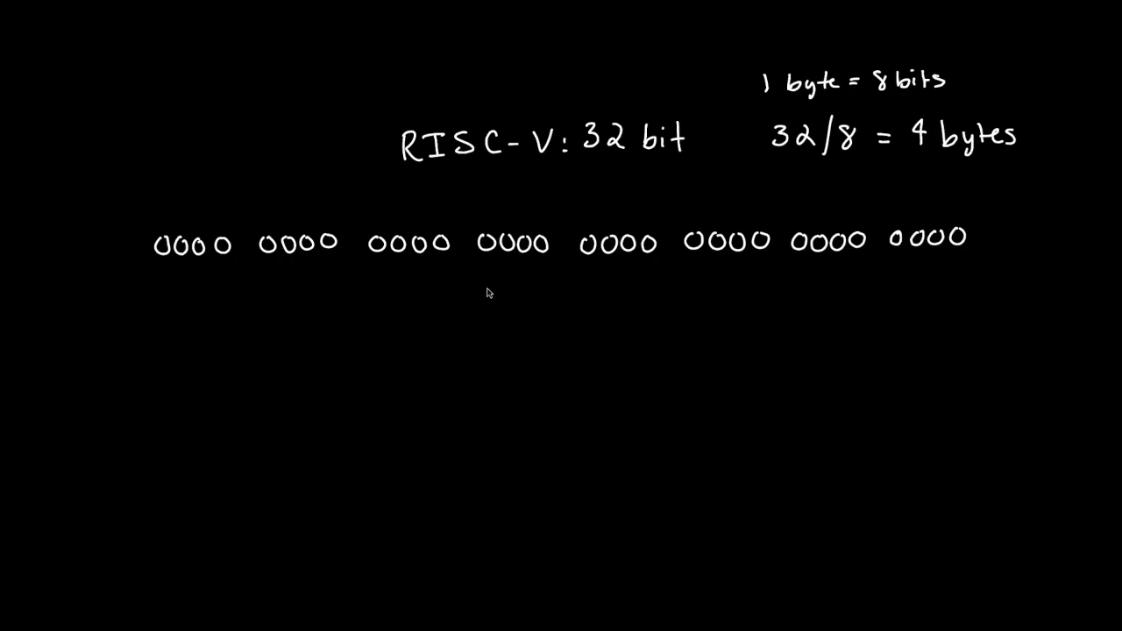
mouse_move(515, 289)
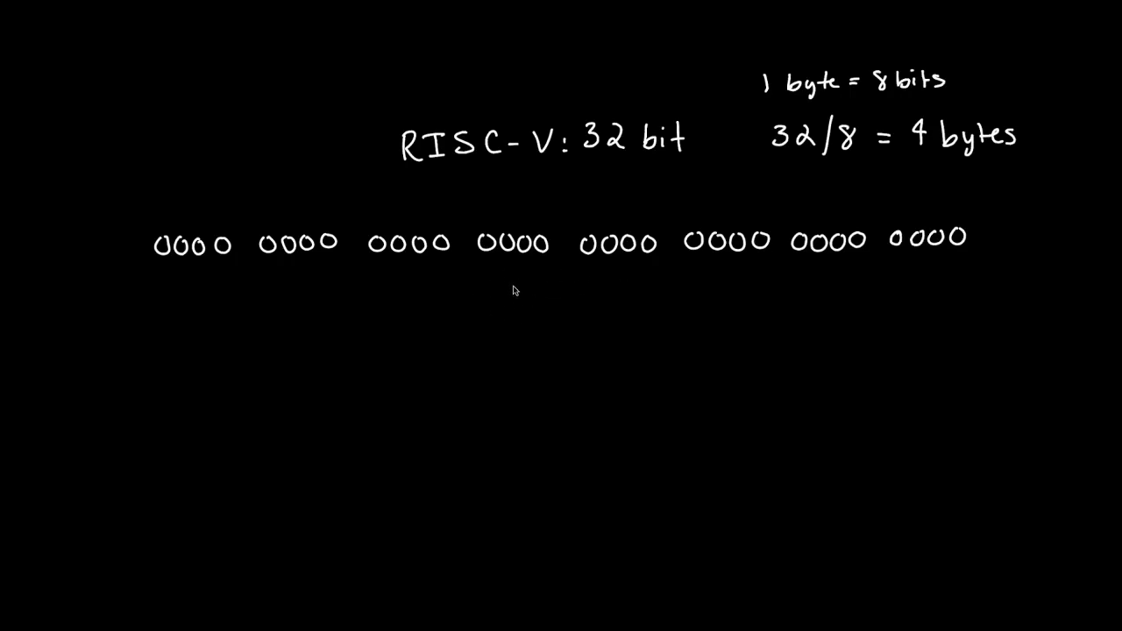
mouse_move(700, 266)
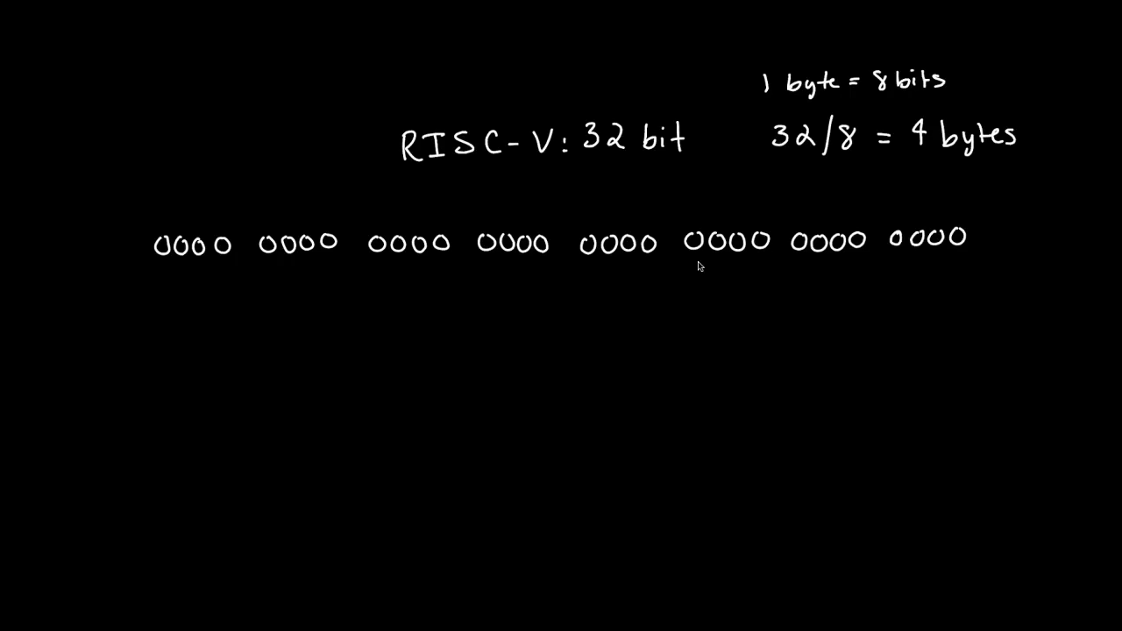
mouse_move(405, 345)
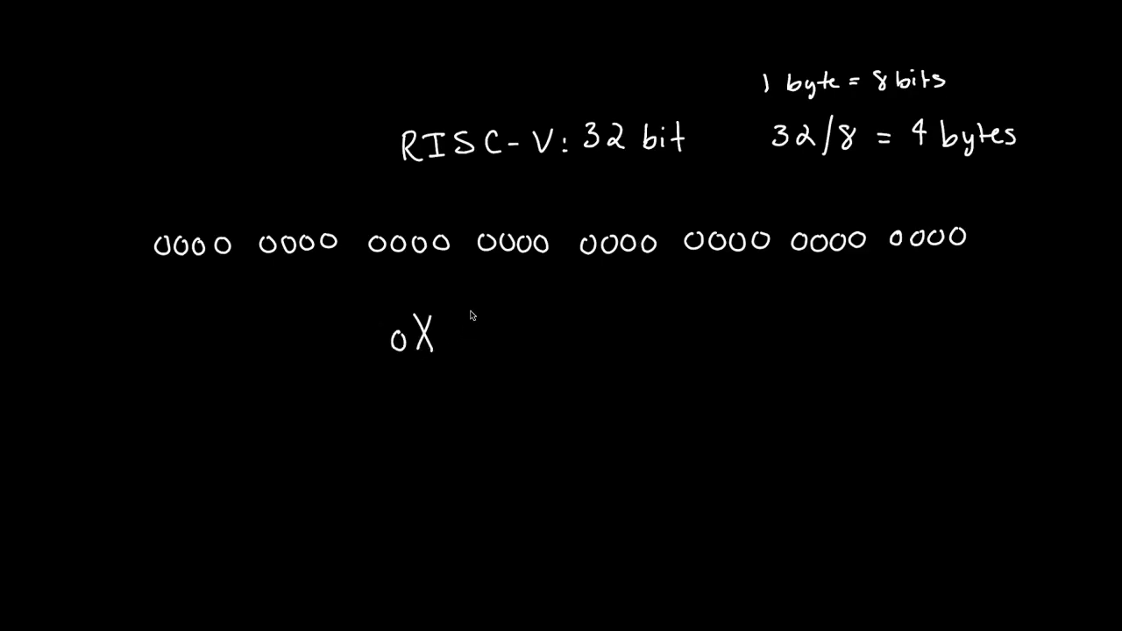
mouse_move(457, 329)
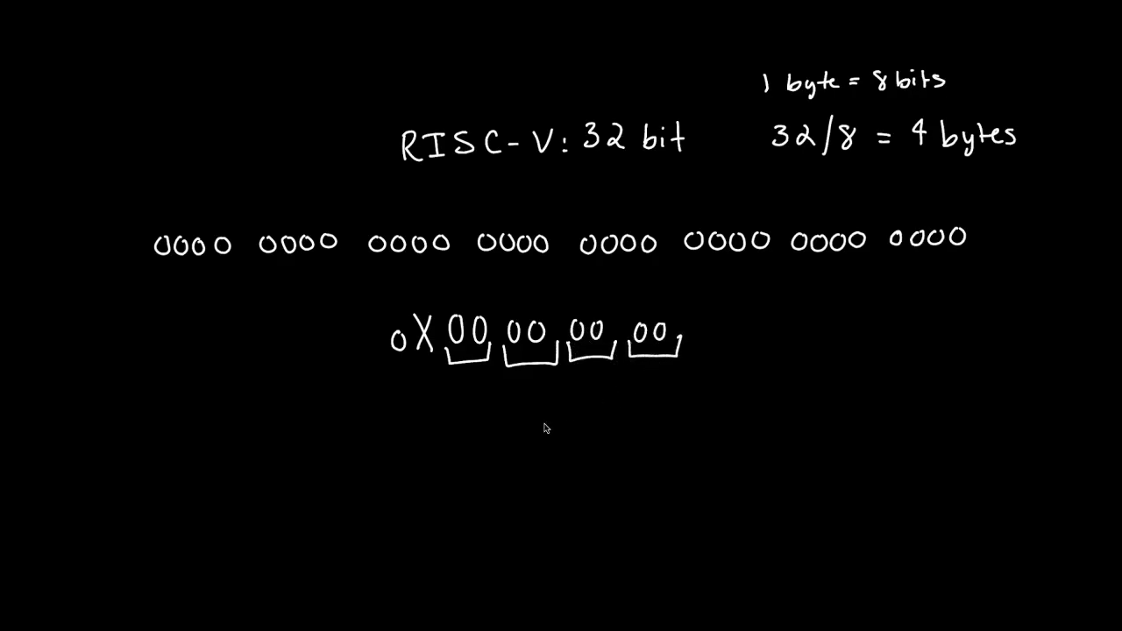
mouse_move(369, 296)
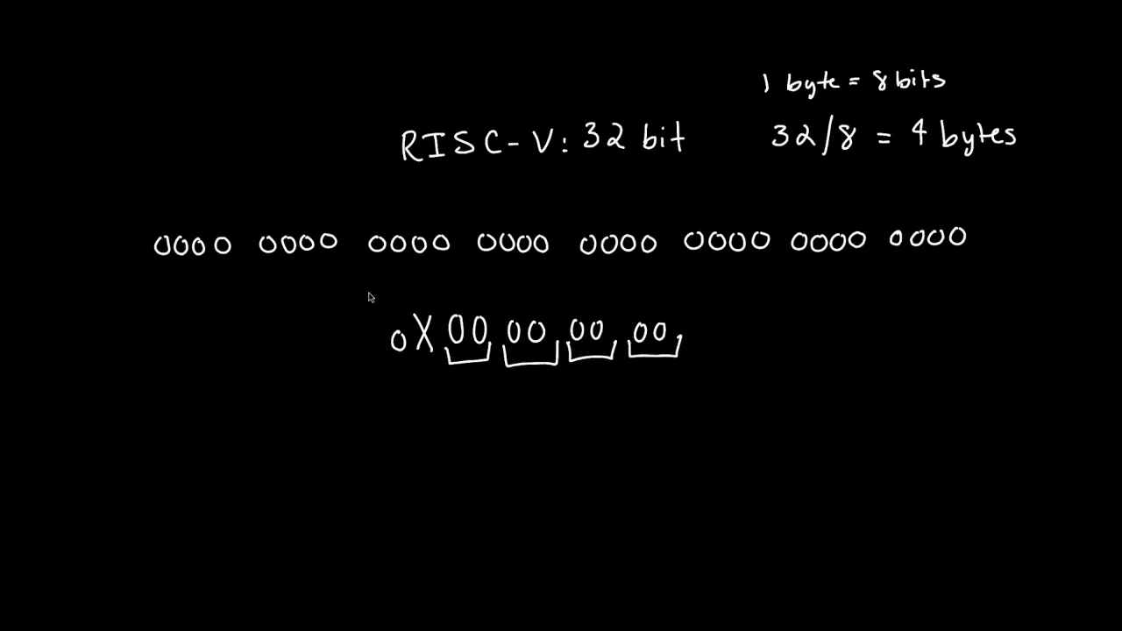
Step: Drag the 'RISC-V: 32 bit' heading left and move the byte notes above it
click(534, 342)
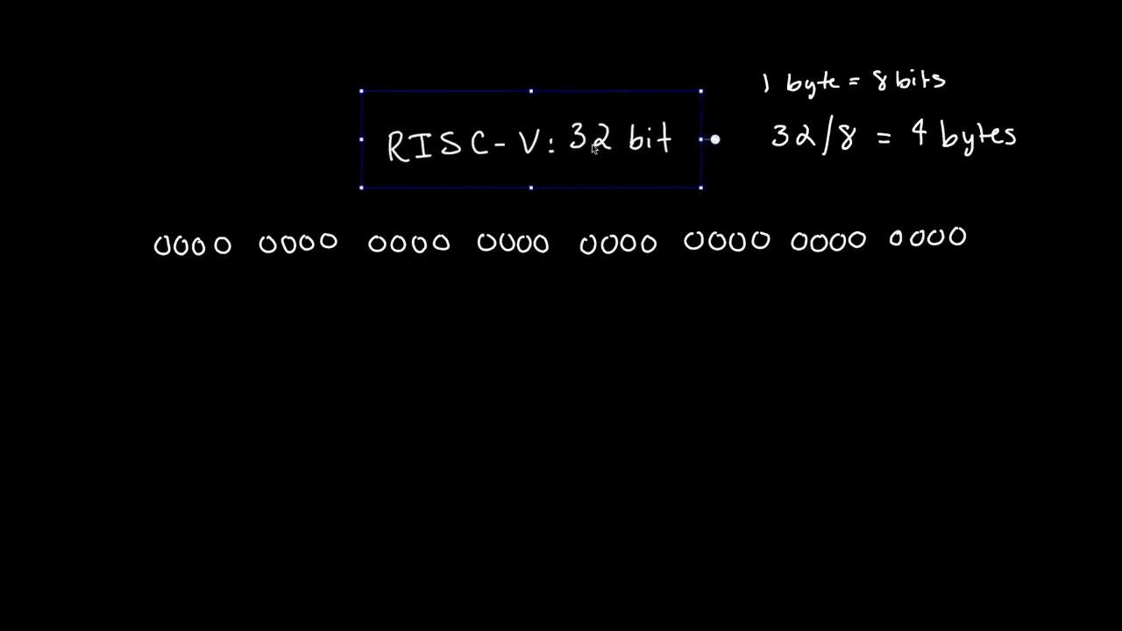
drag(526, 141, 303, 162)
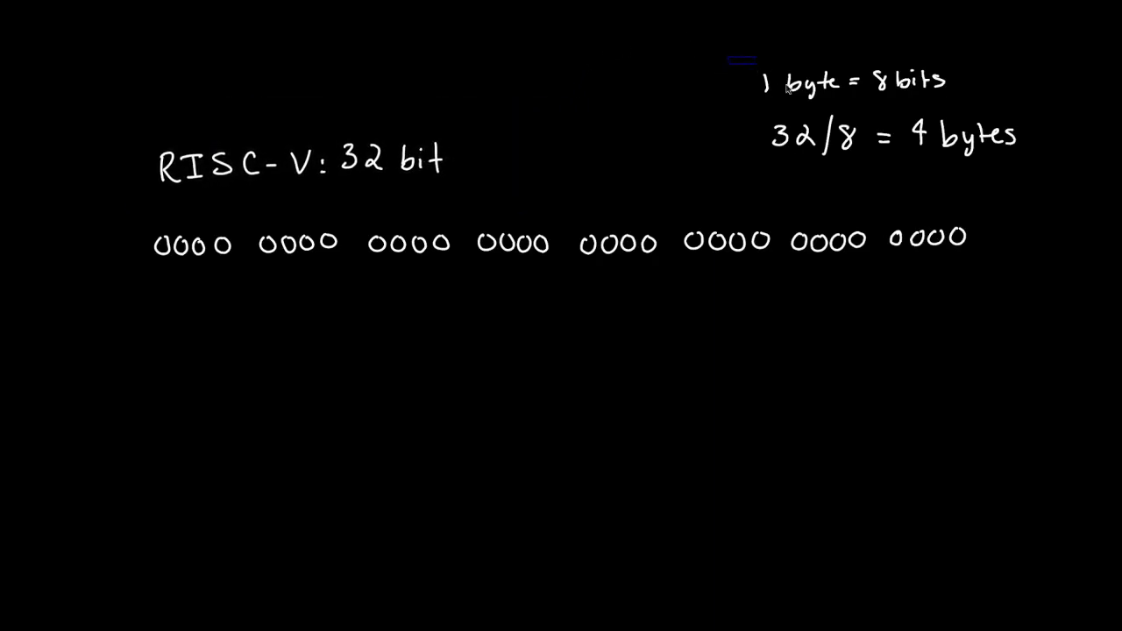
drag(877, 105, 469, 96)
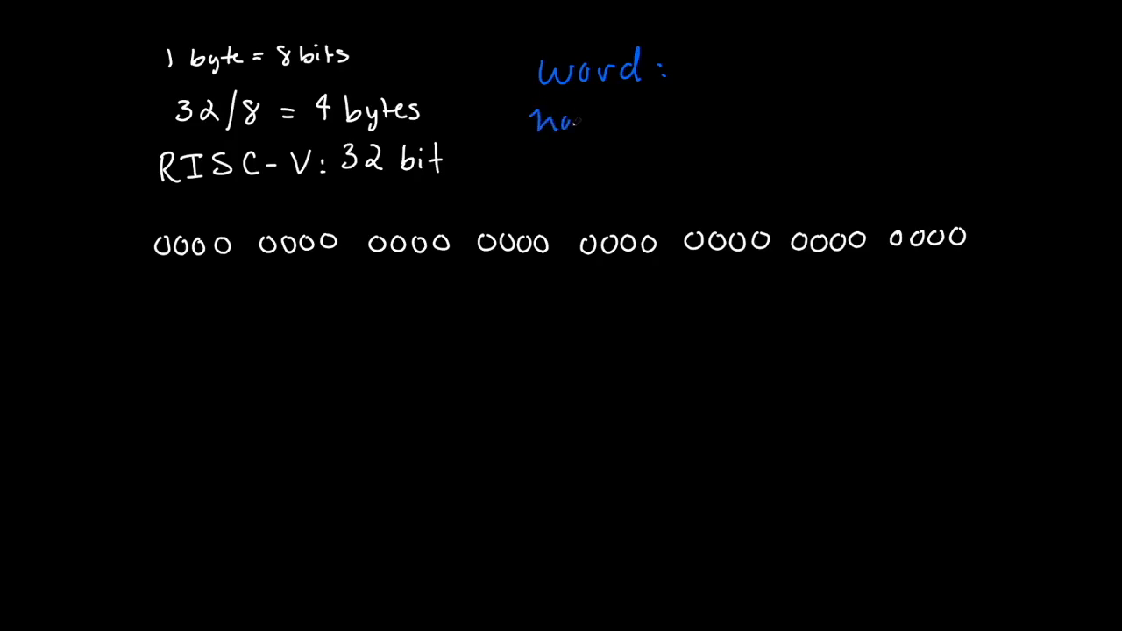
Step: In blue, list word and halfword sizes, start the byte line, and split the binary row
text(l)
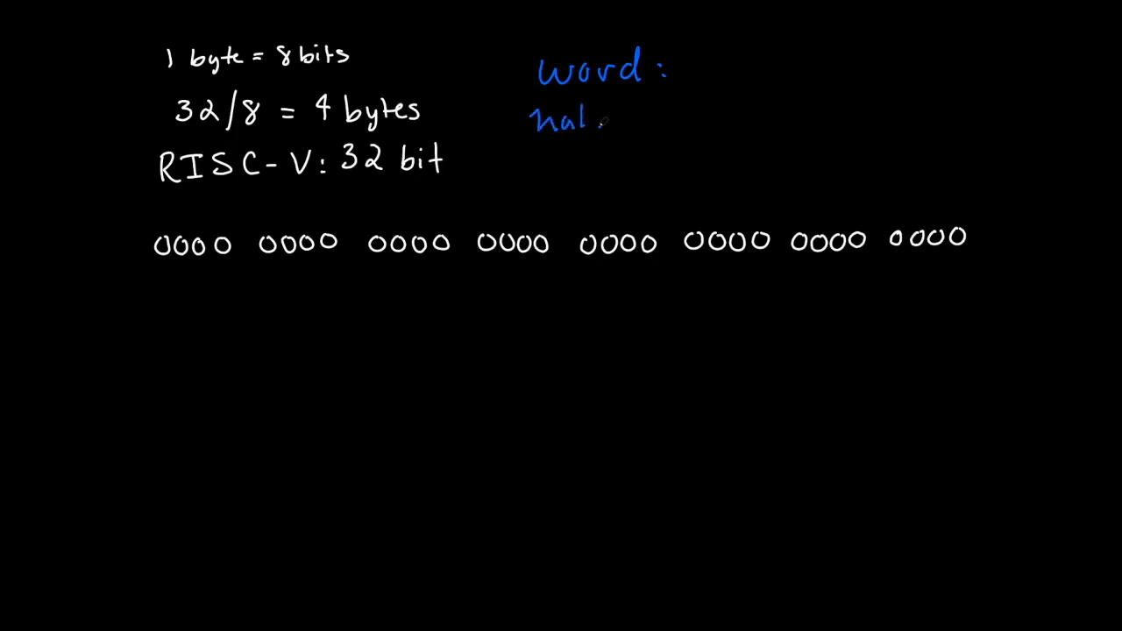
text(fword:)
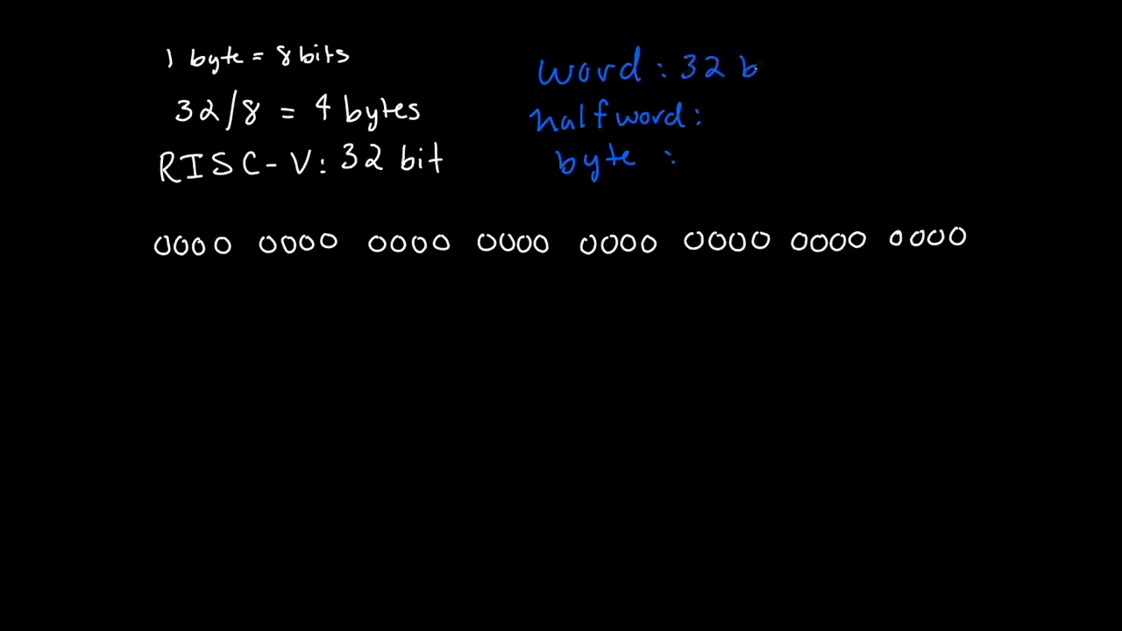
text(its)
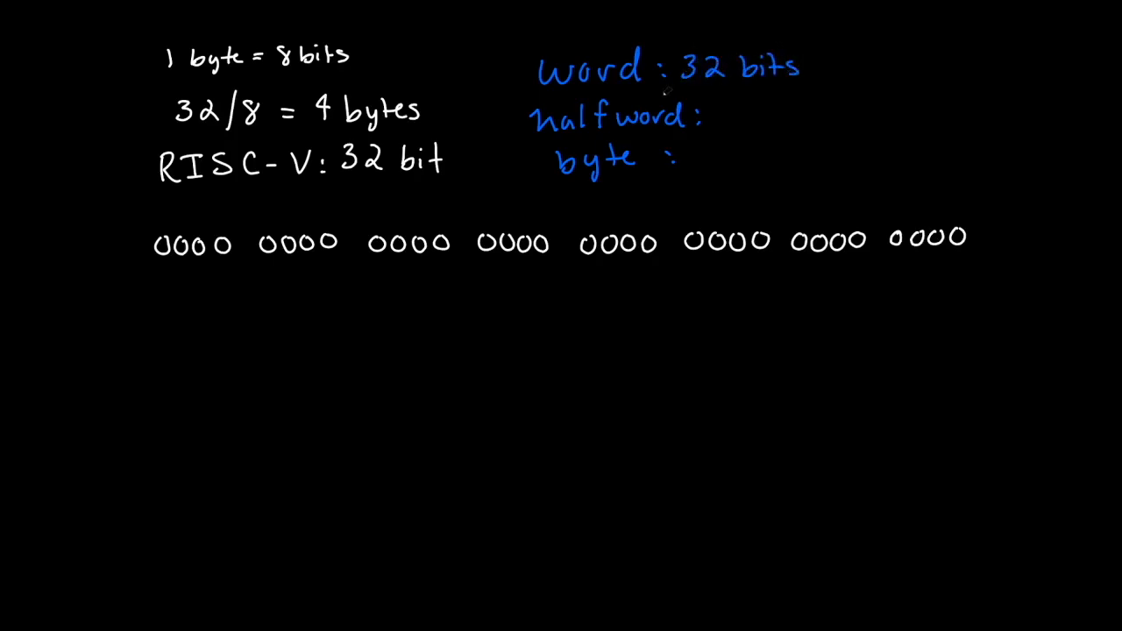
text(/ 1)
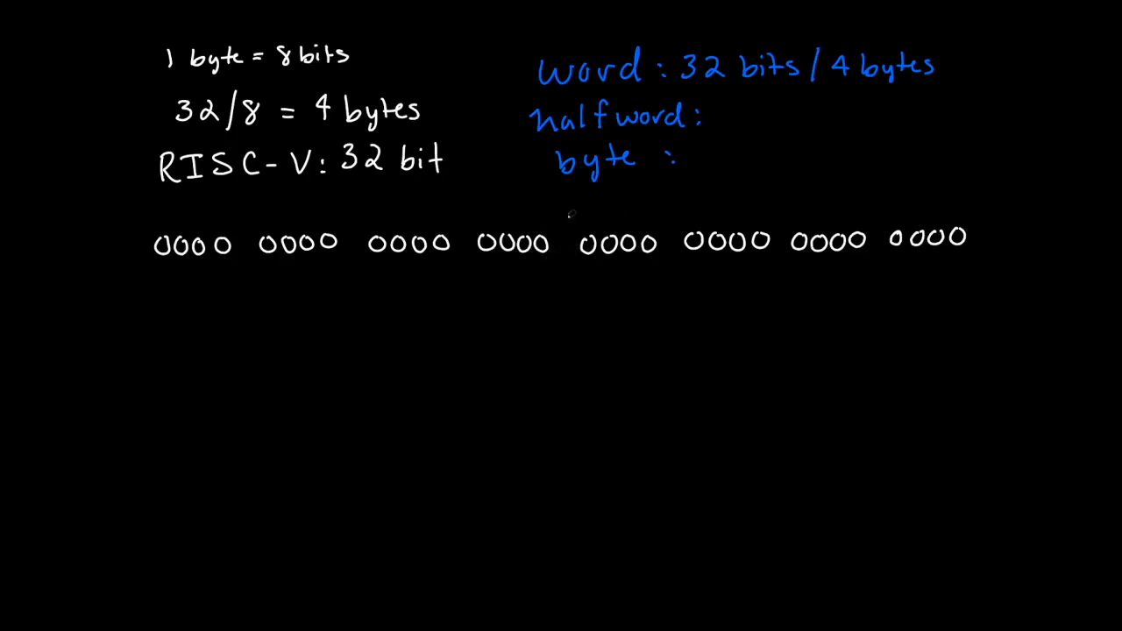
drag(565, 215, 566, 281)
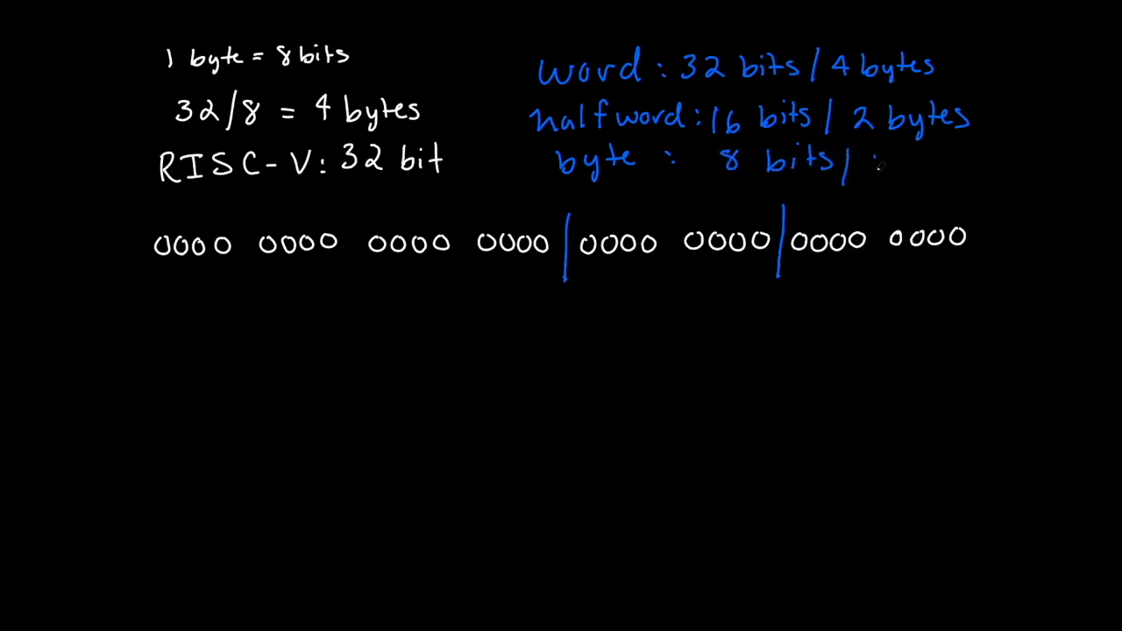
Step: Finish the byte line as '8 bits / 1 byte' and underline '1 byte = 8 bits'
text(1 byte)
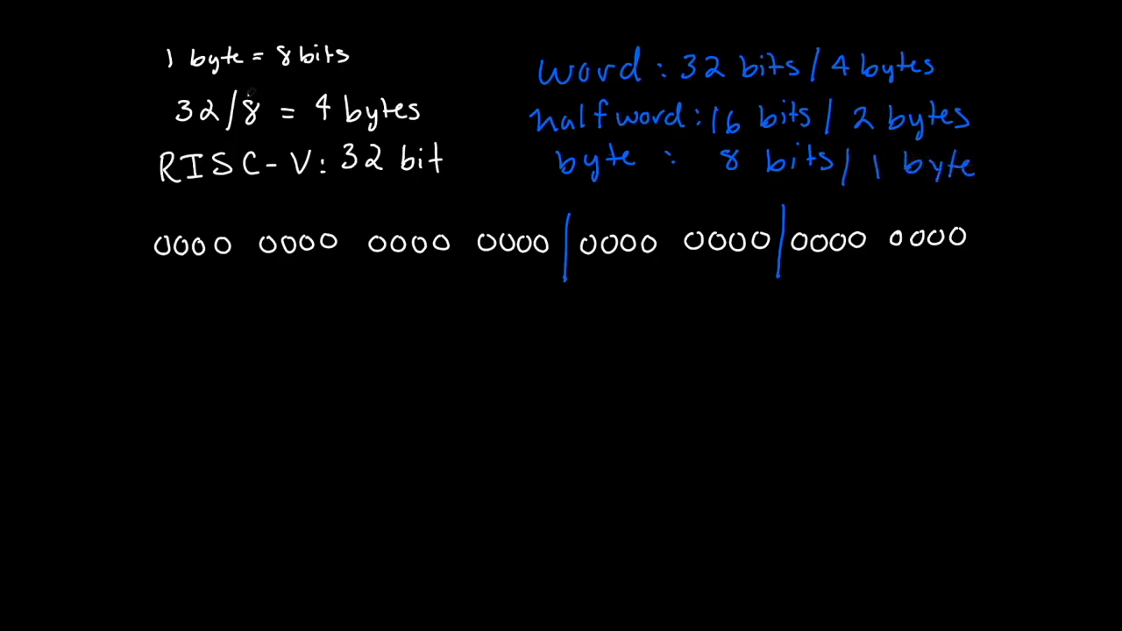
drag(162, 86, 368, 70)
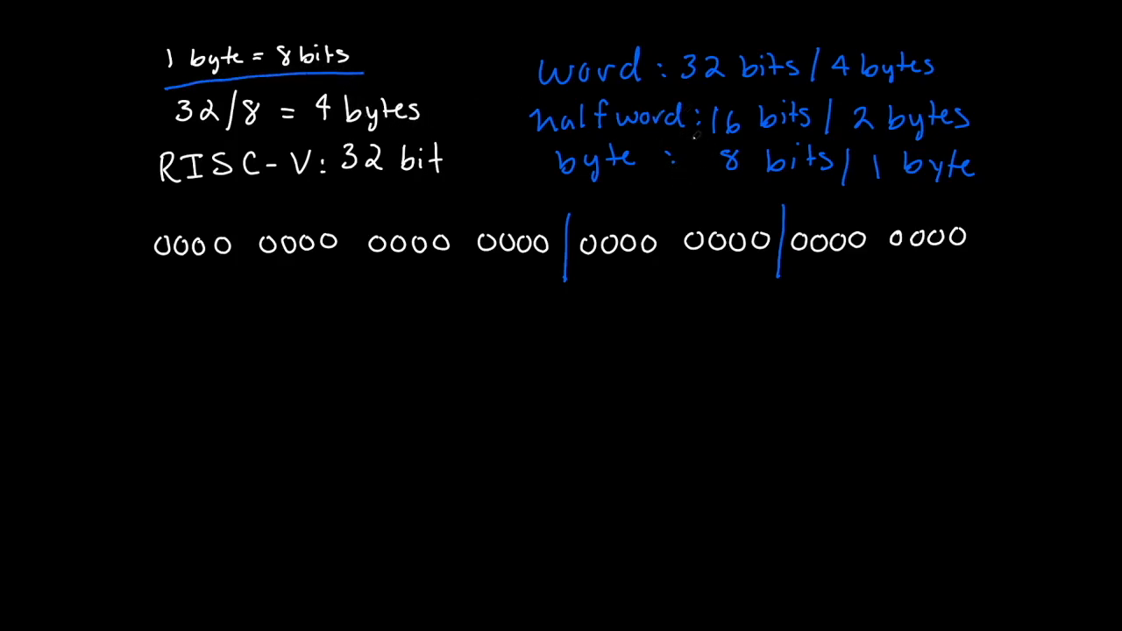
mouse_move(464, 338)
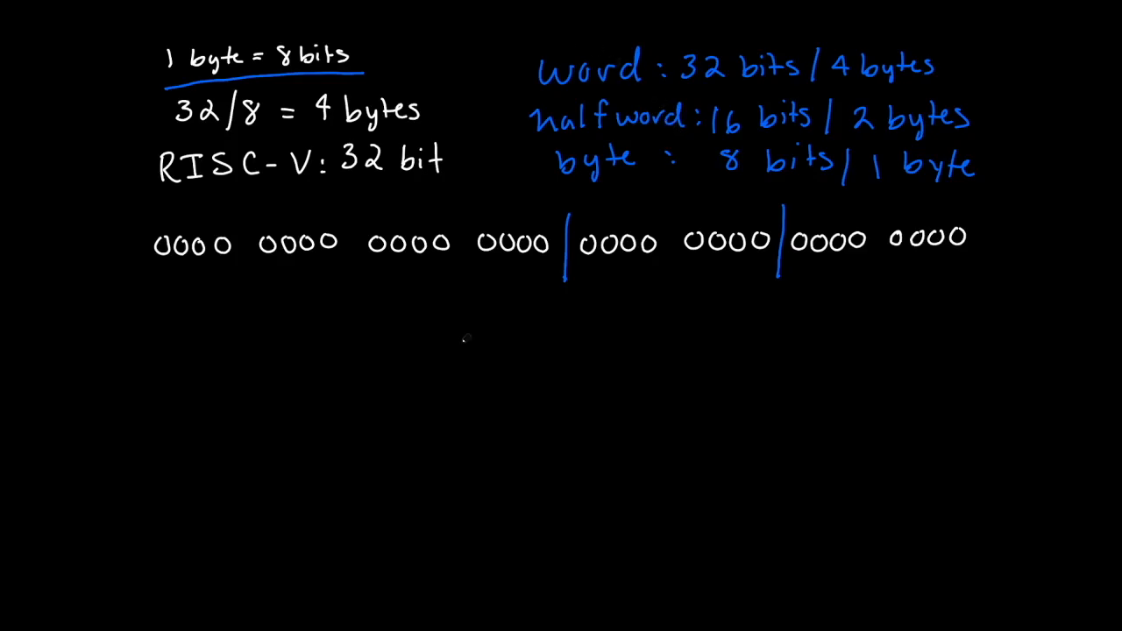
mouse_move(463, 355)
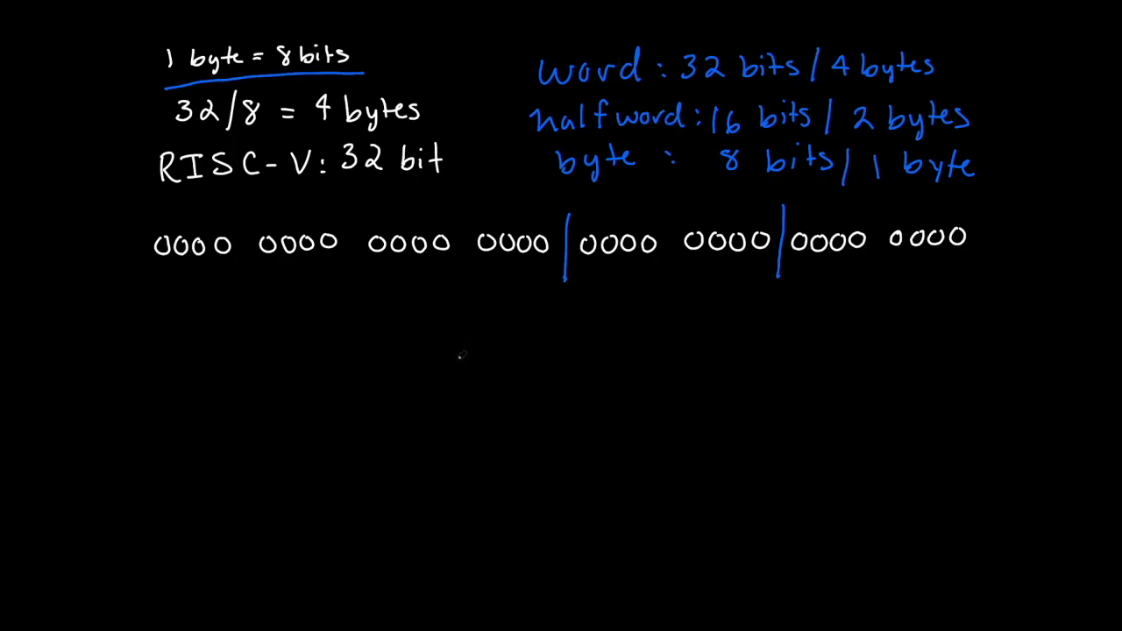
mouse_move(497, 332)
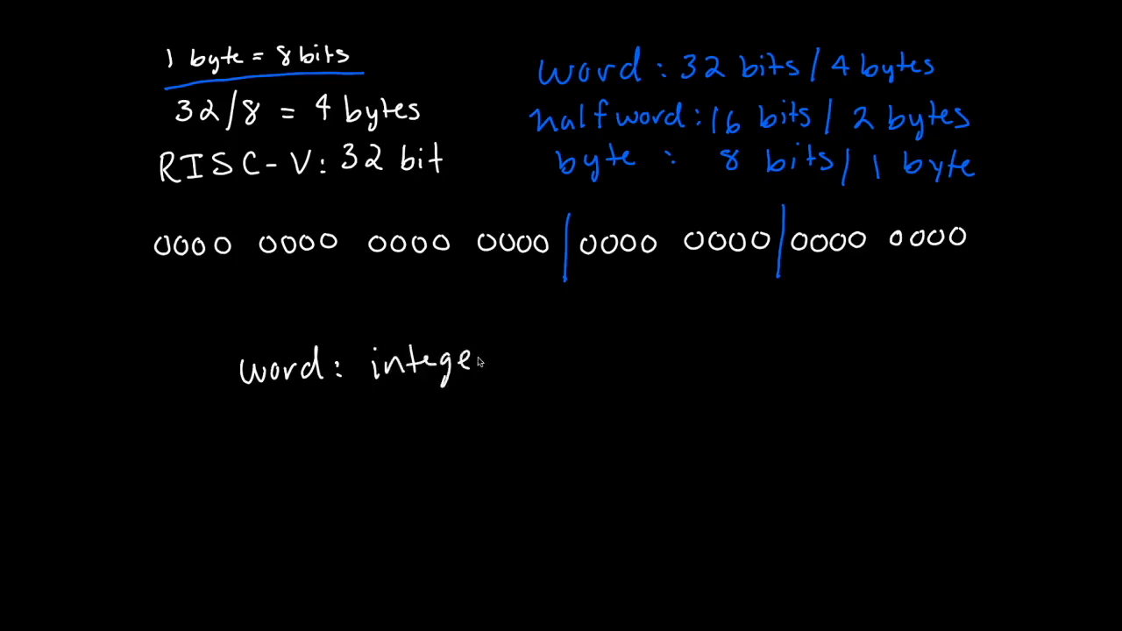
Step: In white, write 'word: integers', 'halfwords: unicode' and 'byte: charachters' below the binary row
text(rs)
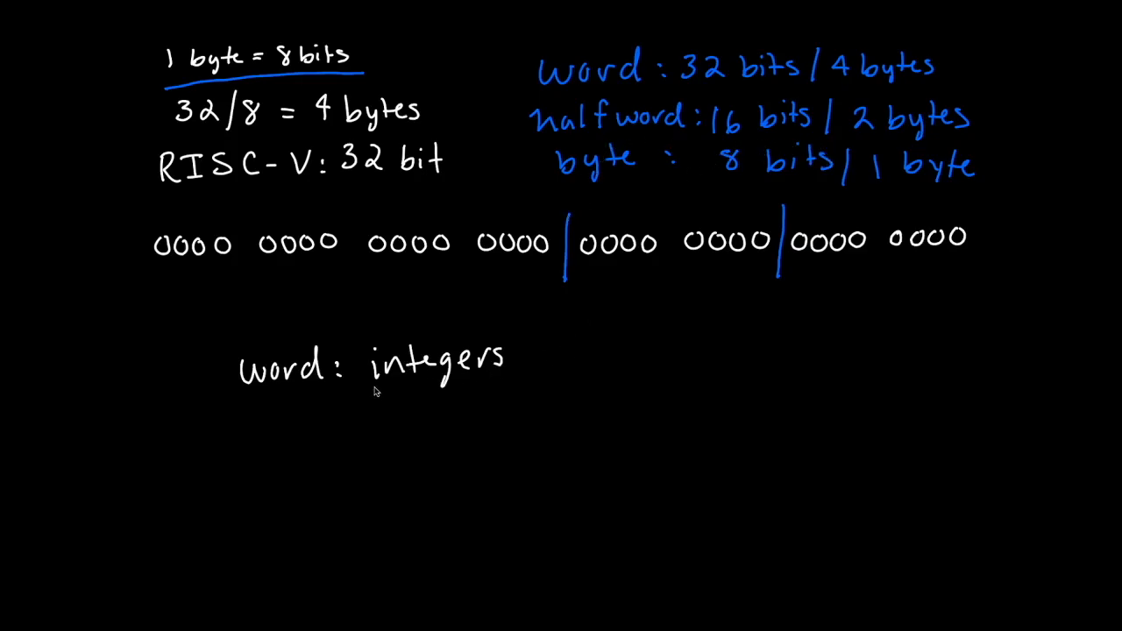
text(h)
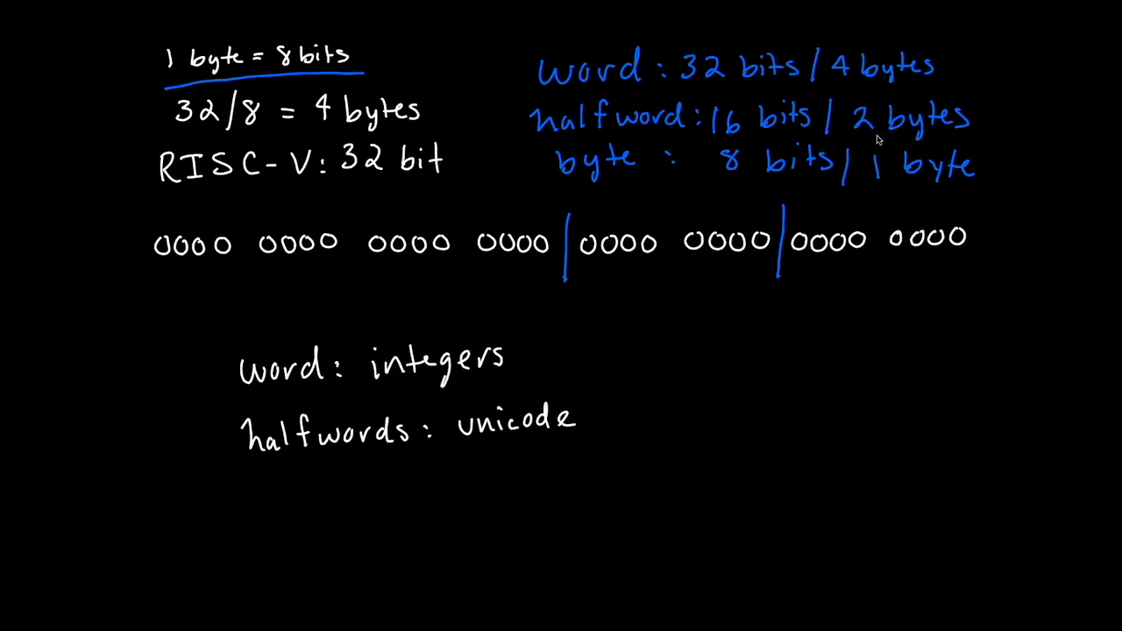
mouse_move(640, 387)
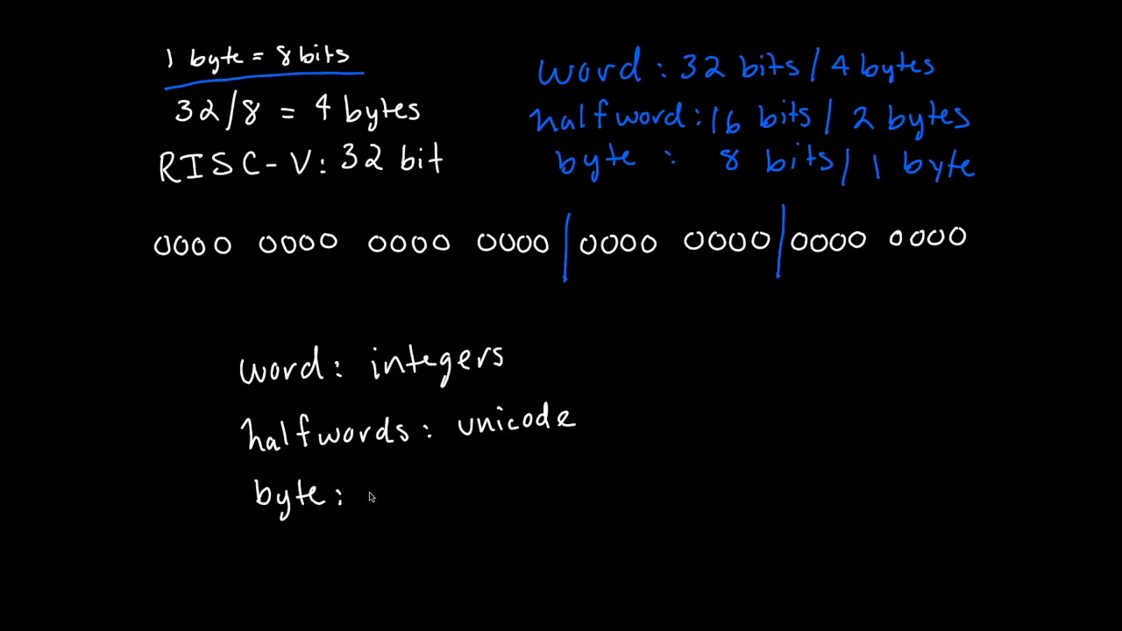
text(charachters)
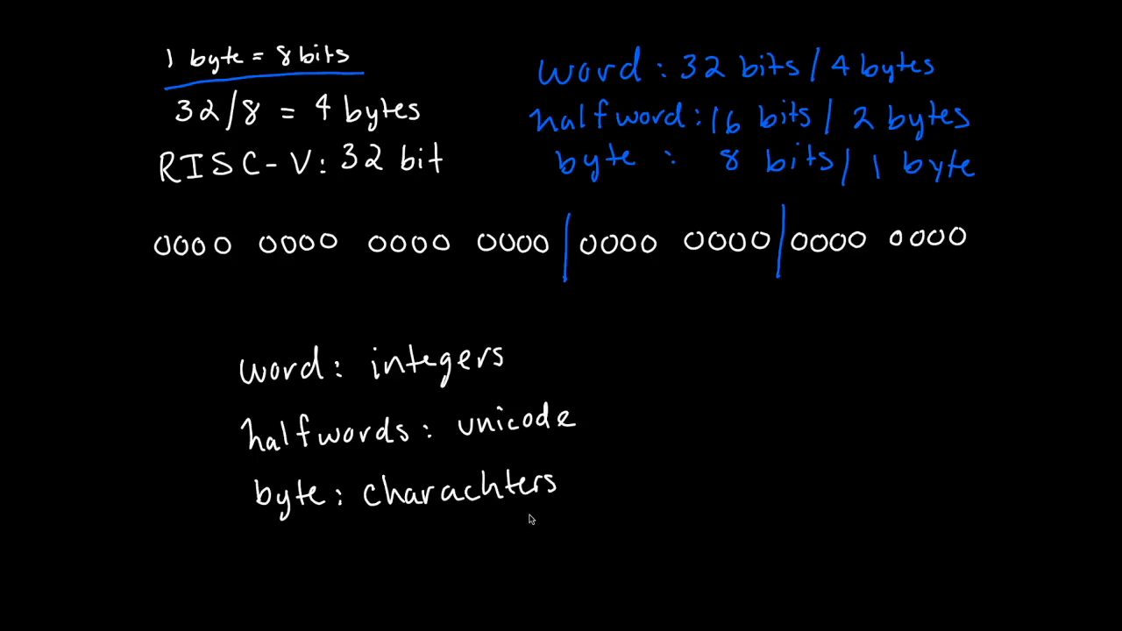
mouse_move(690, 382)
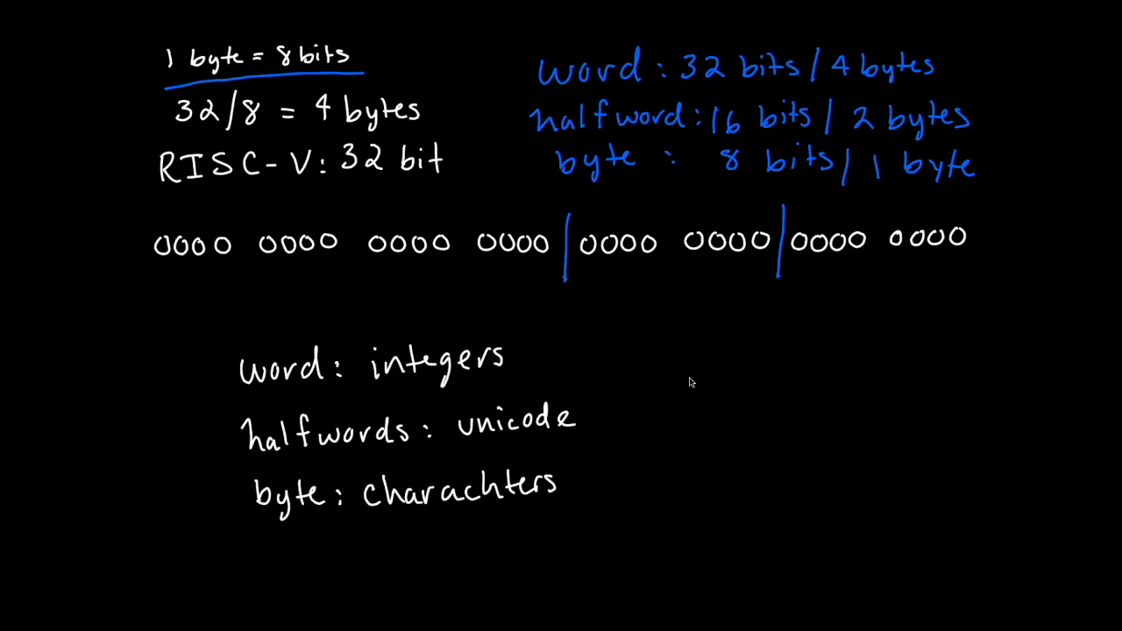
mouse_move(682, 355)
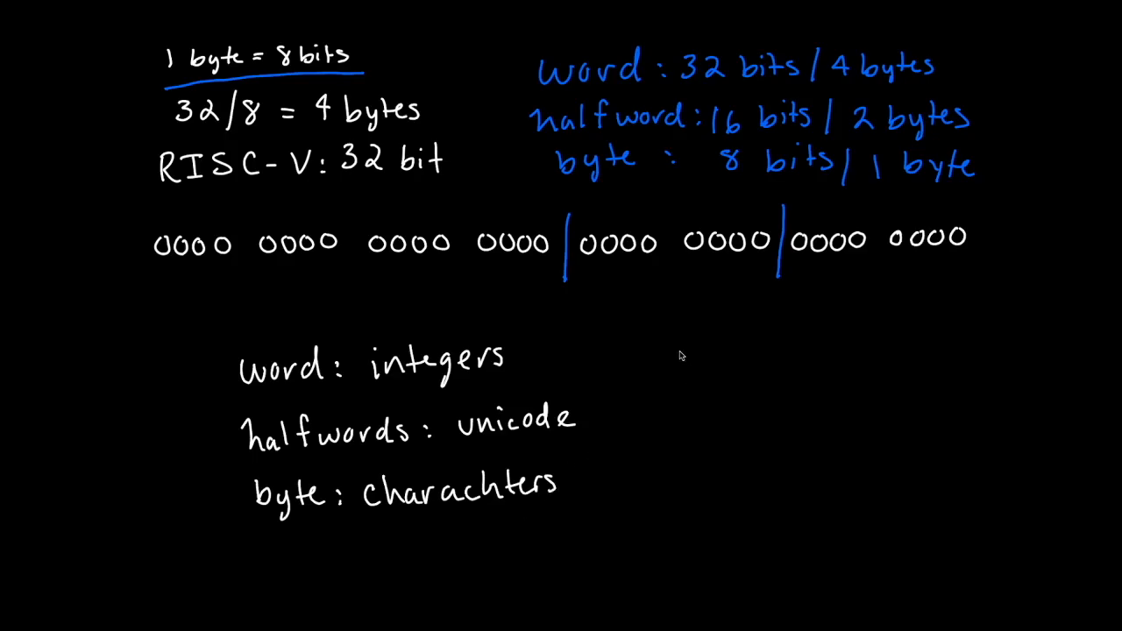
text(A)
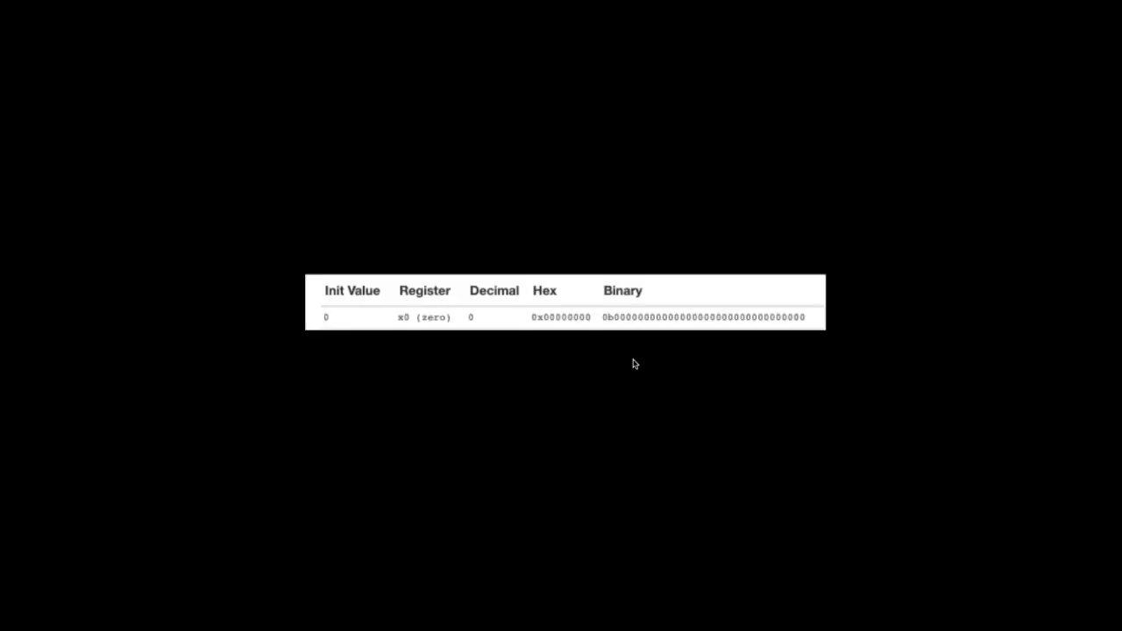
mouse_move(629, 376)
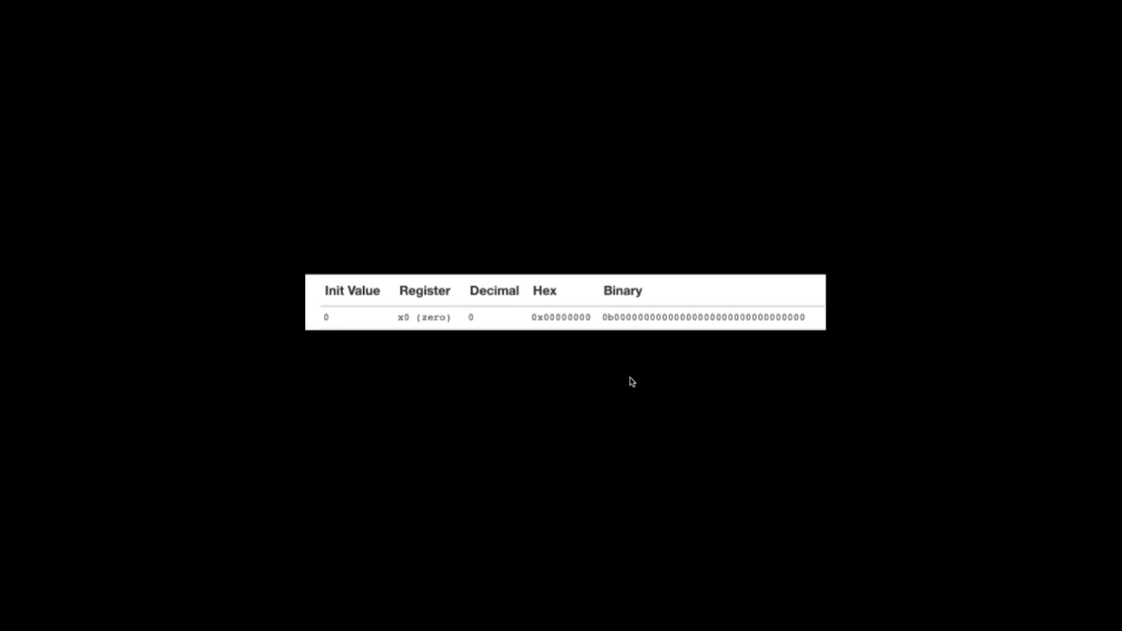
mouse_move(653, 388)
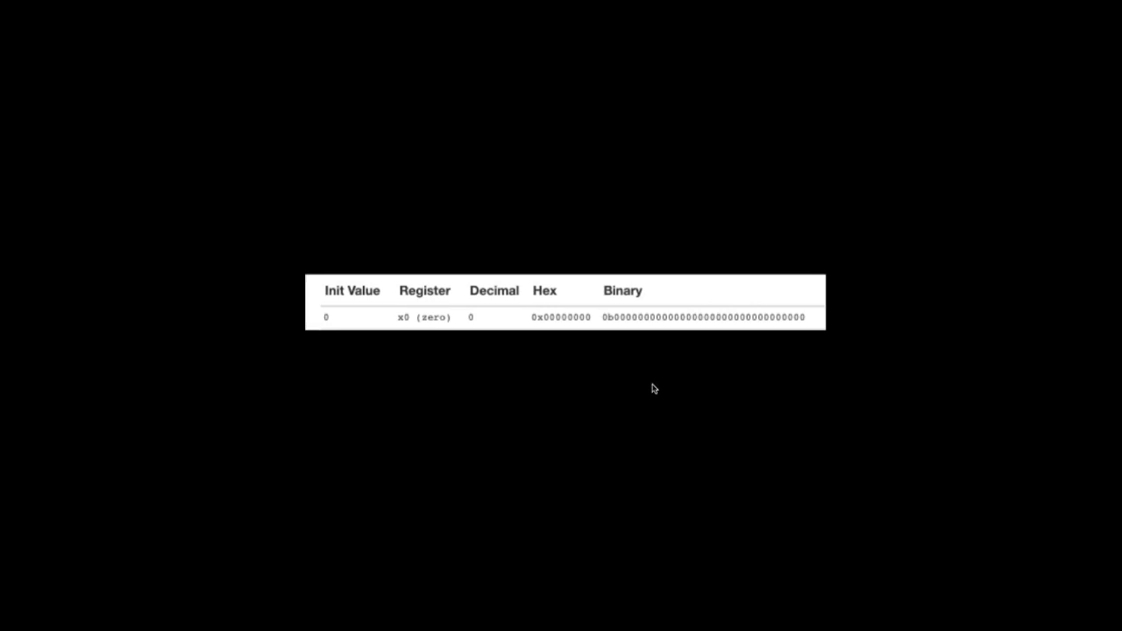
mouse_move(635, 369)
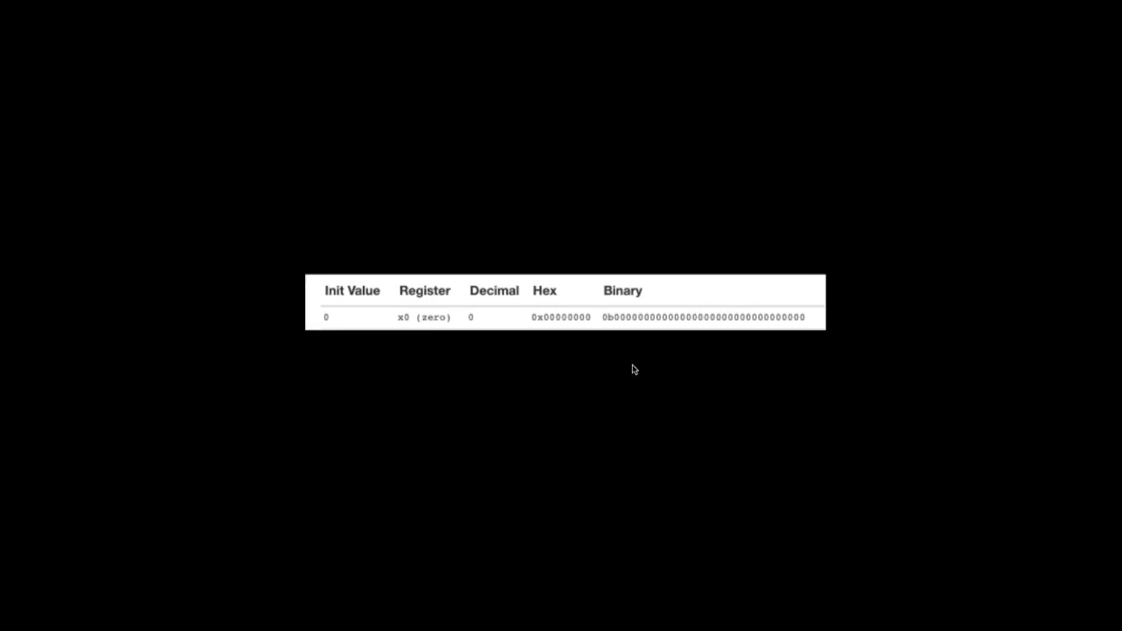
mouse_move(635, 348)
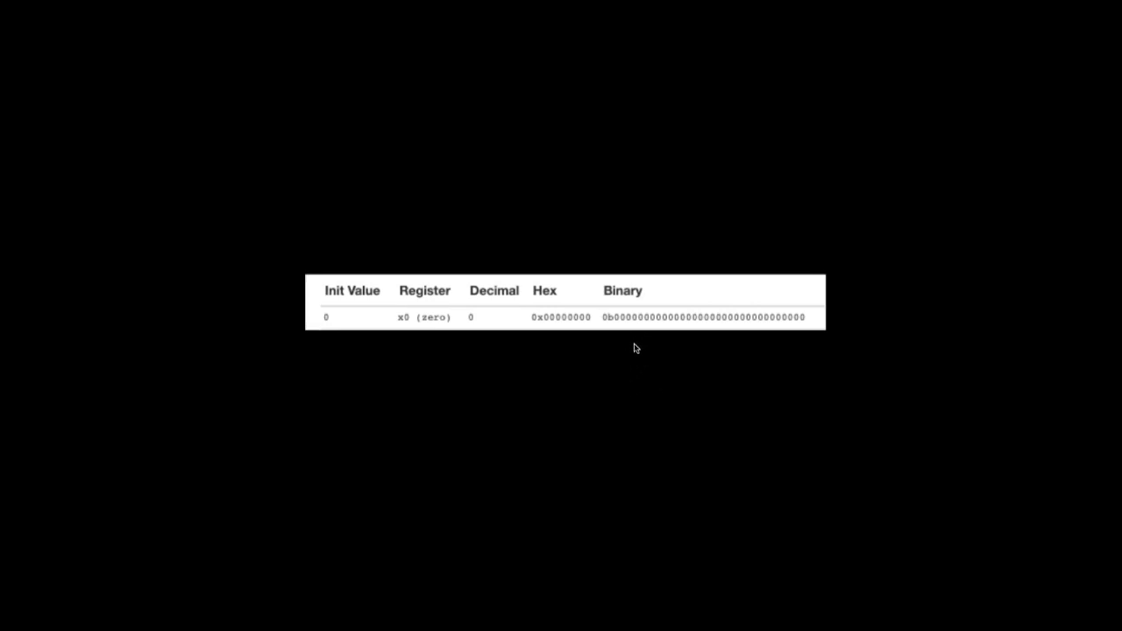
mouse_move(610, 352)
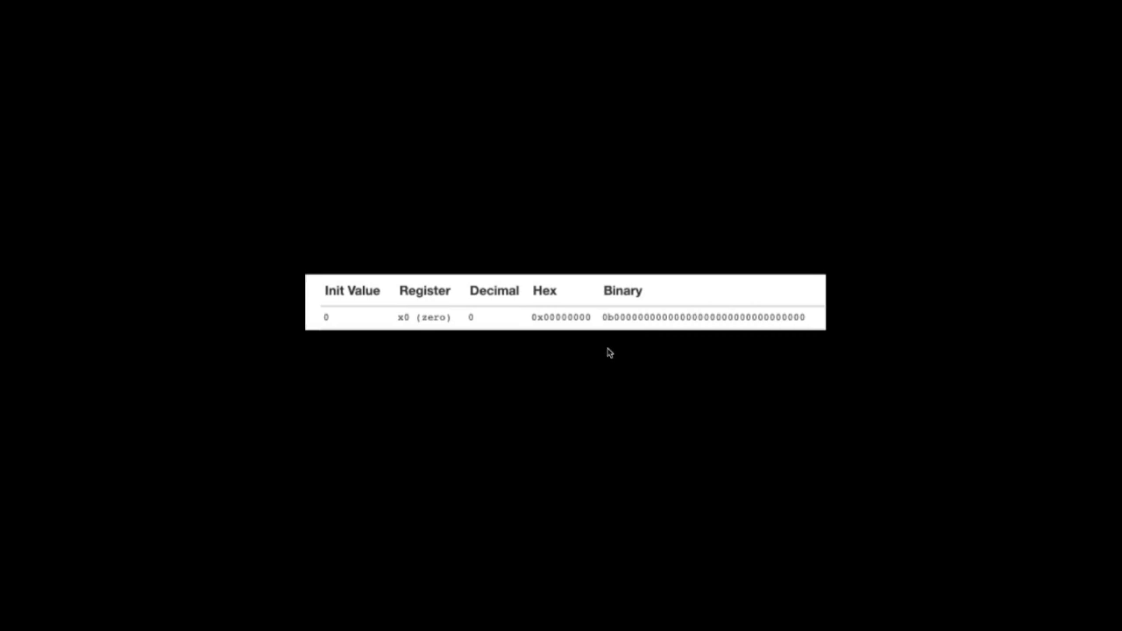
mouse_move(517, 352)
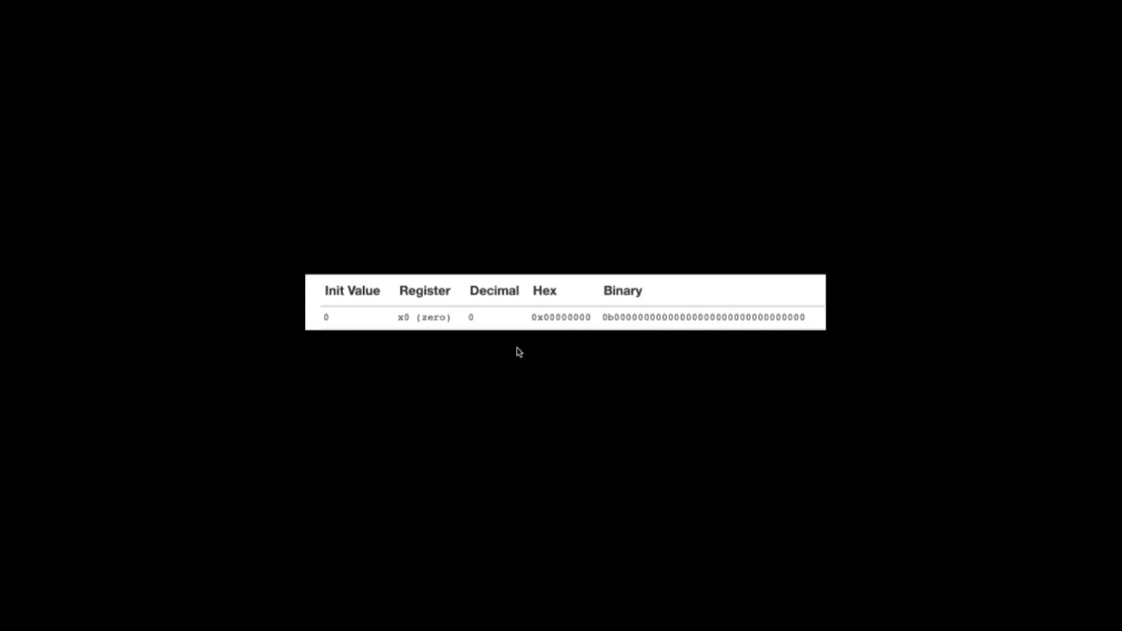
mouse_move(483, 396)
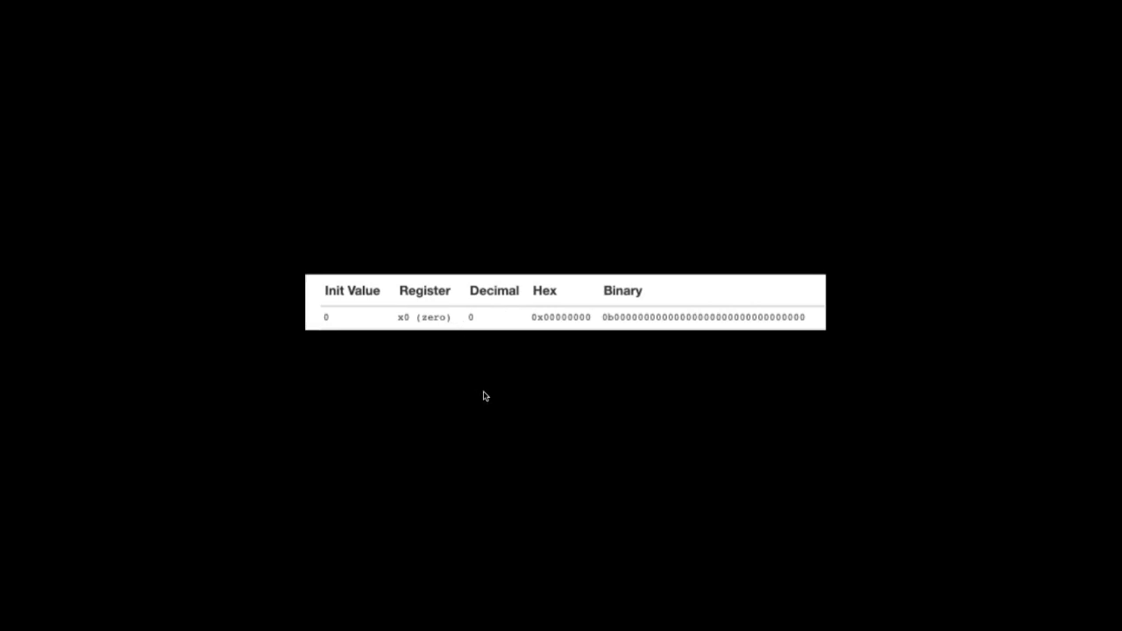
mouse_move(464, 359)
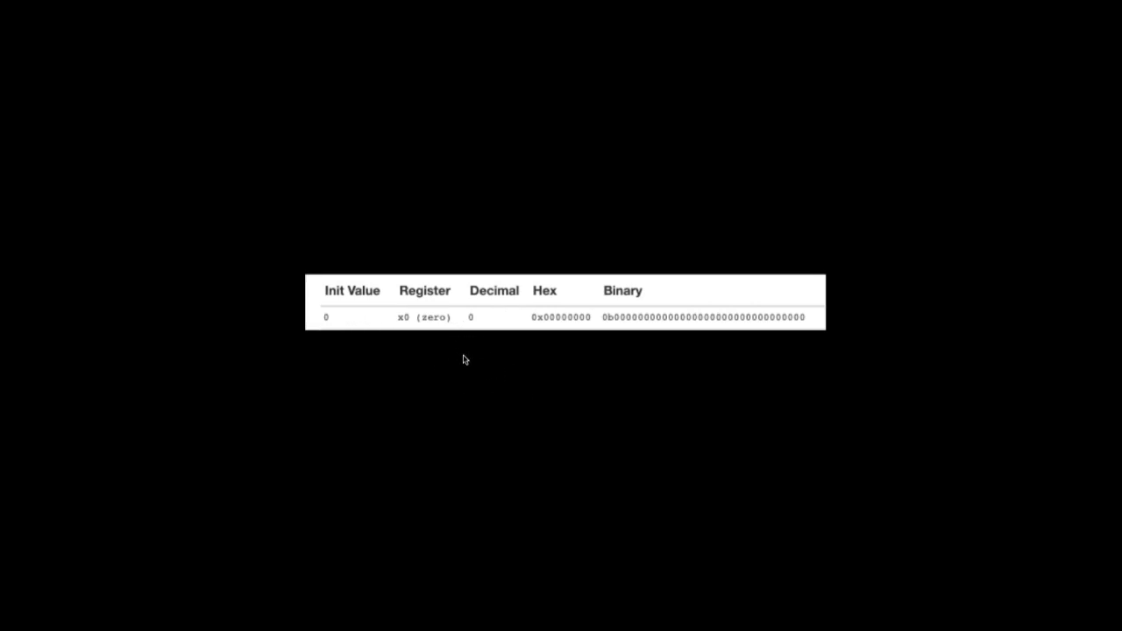
mouse_move(552, 405)
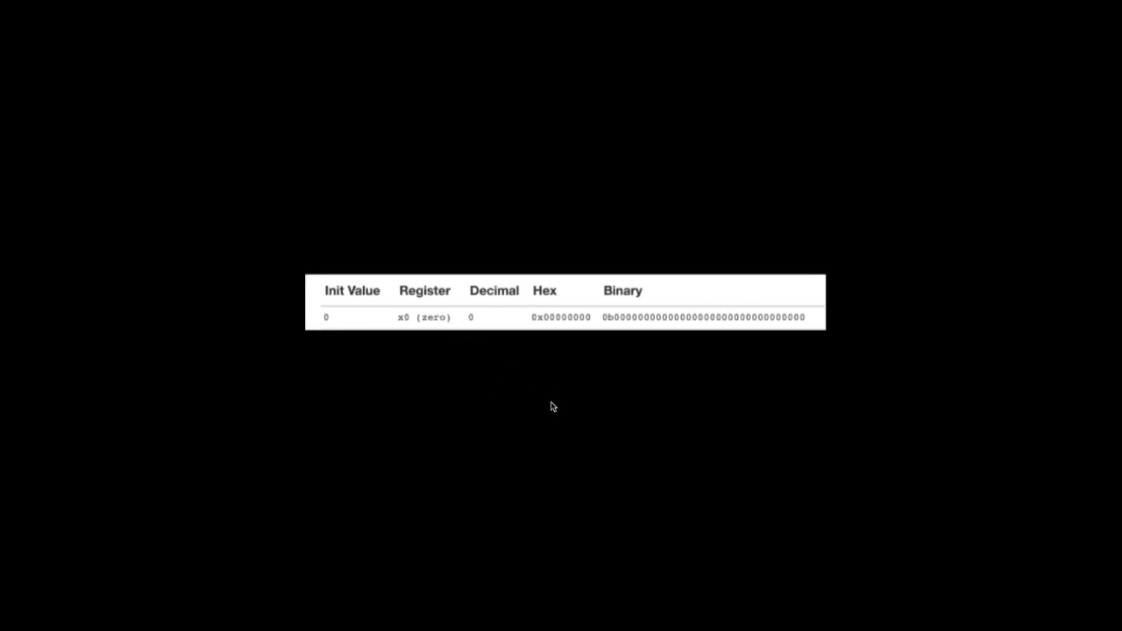
mouse_move(618, 332)
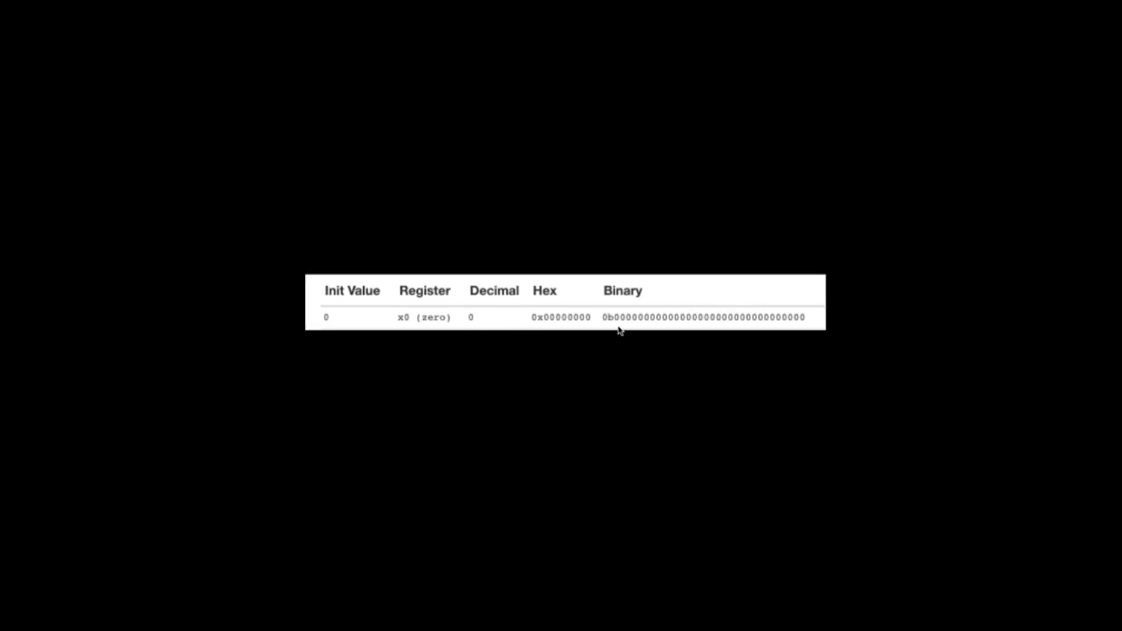
mouse_move(630, 357)
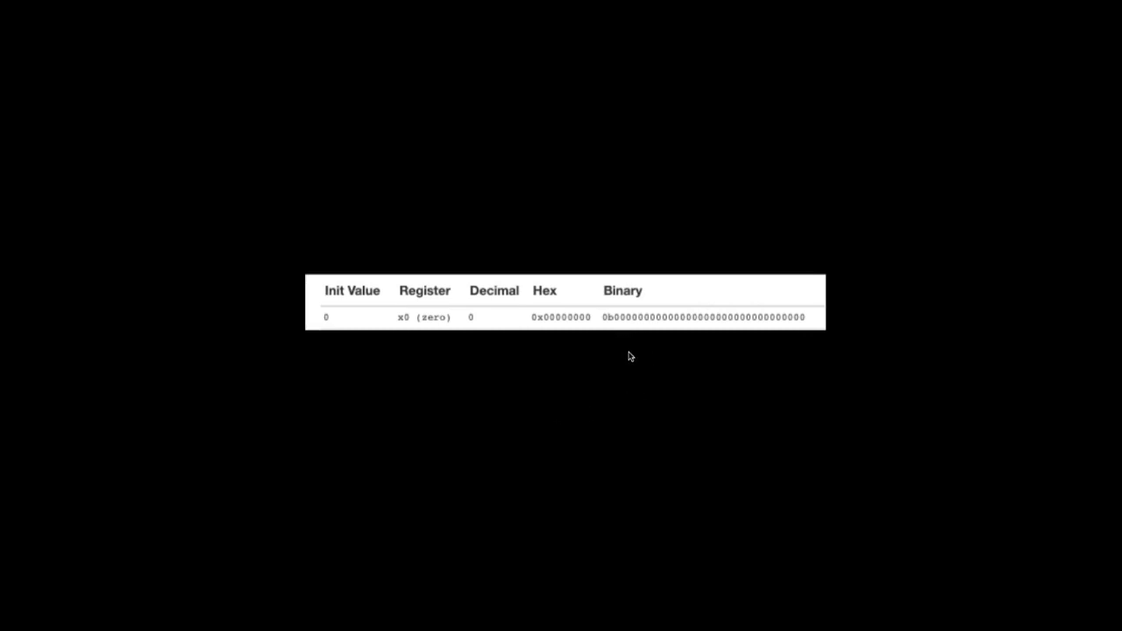
mouse_move(639, 356)
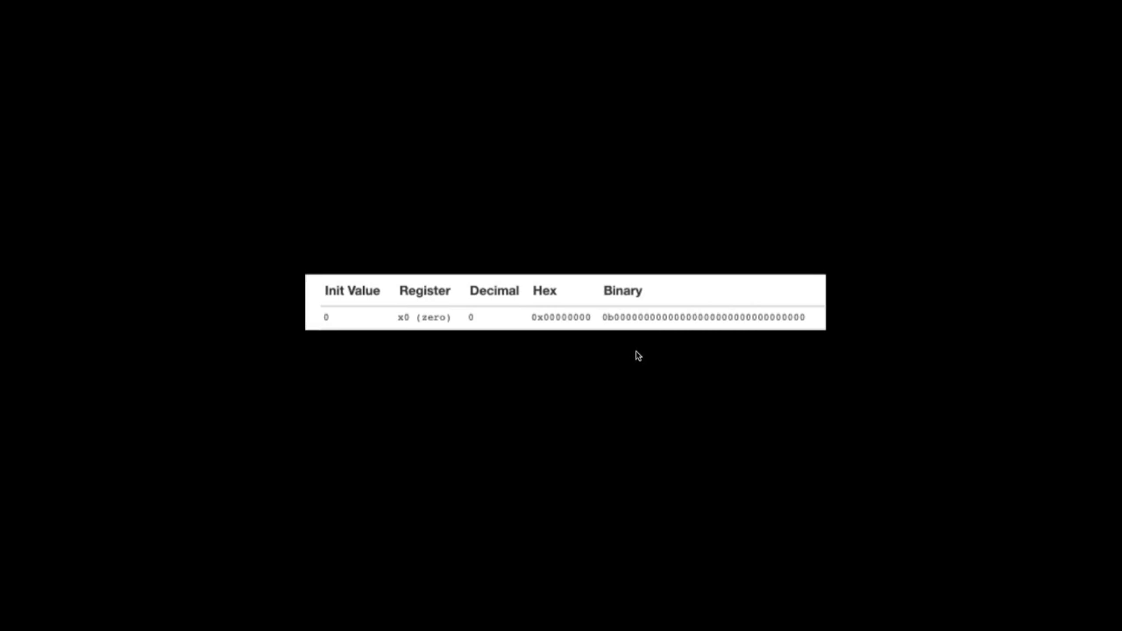
mouse_move(635, 335)
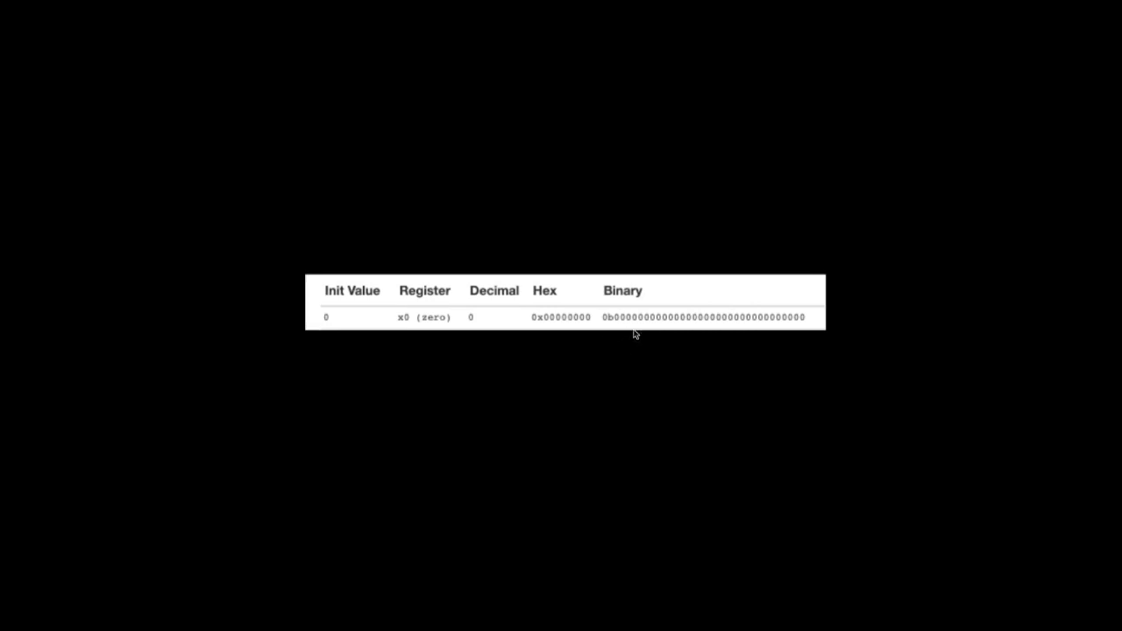
mouse_move(614, 329)
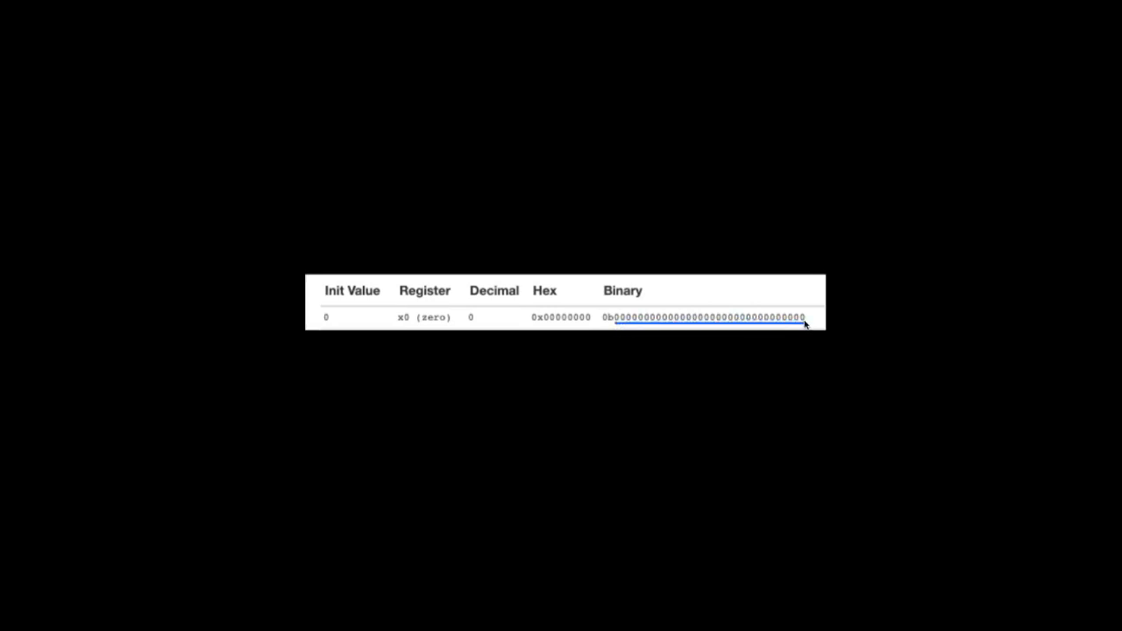
mouse_move(539, 326)
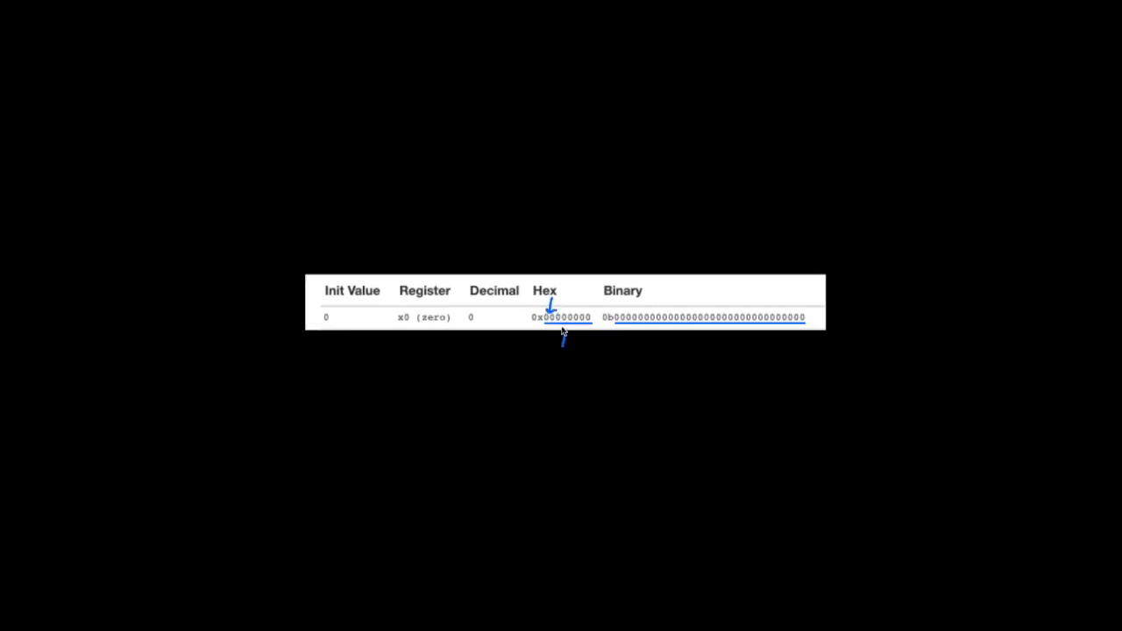
mouse_move(570, 300)
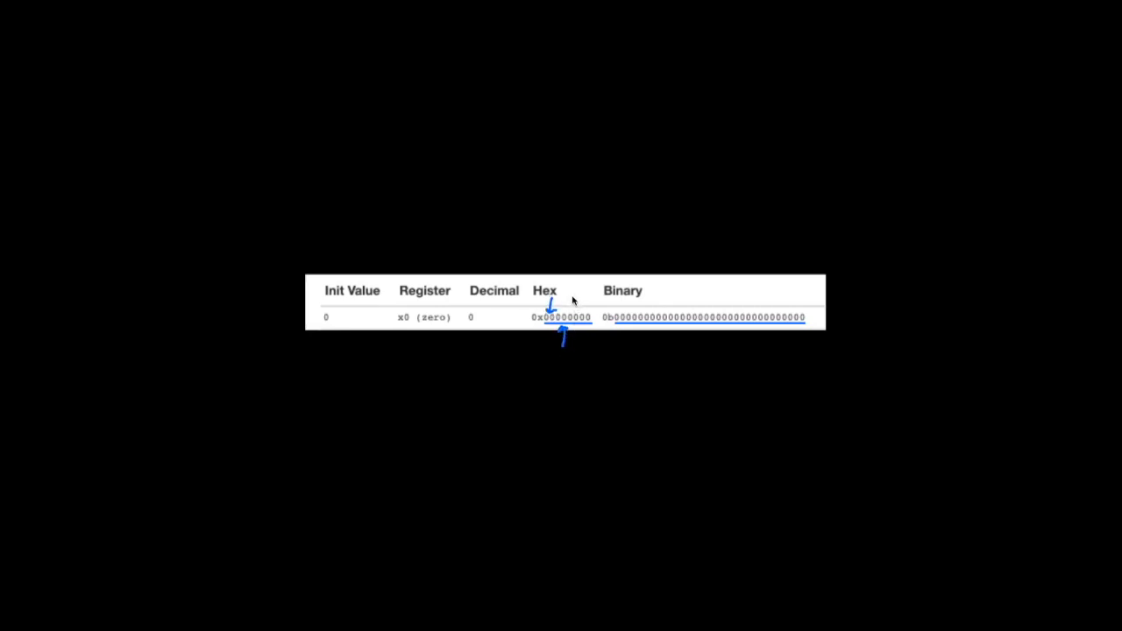
mouse_move(552, 305)
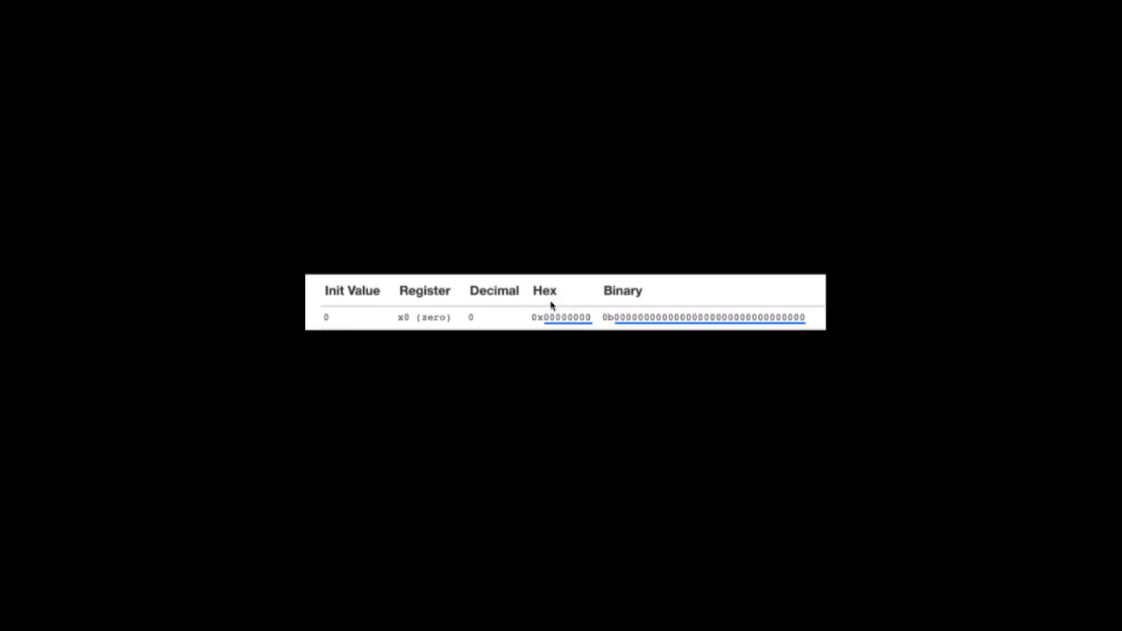
Step: Underline register x0's hex value 0x00000000
click(554, 317)
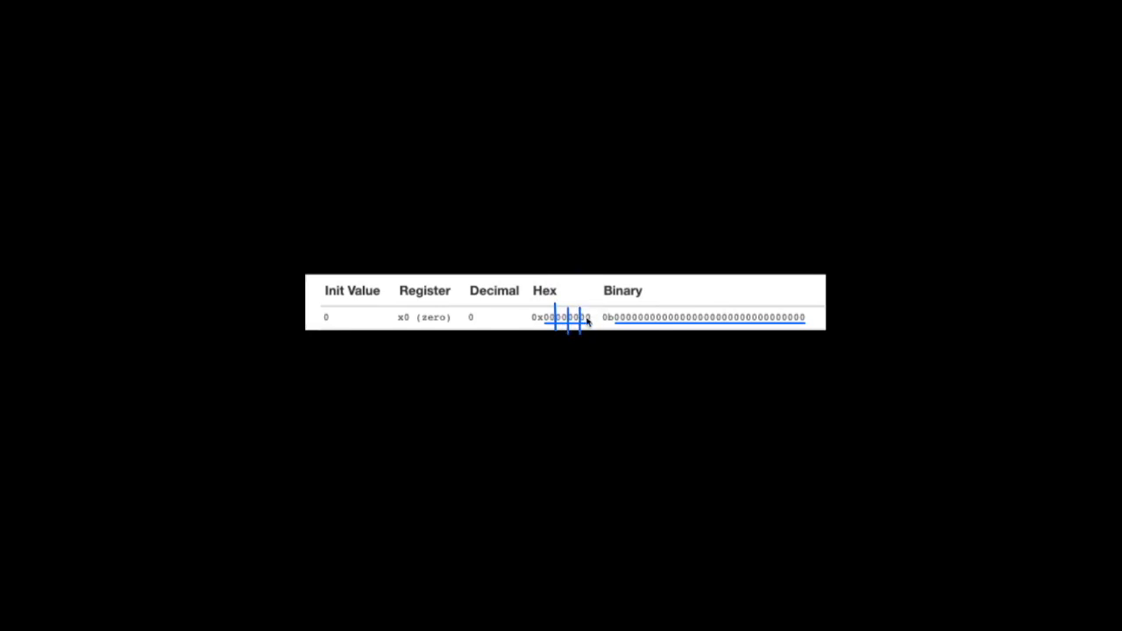
mouse_move(592, 378)
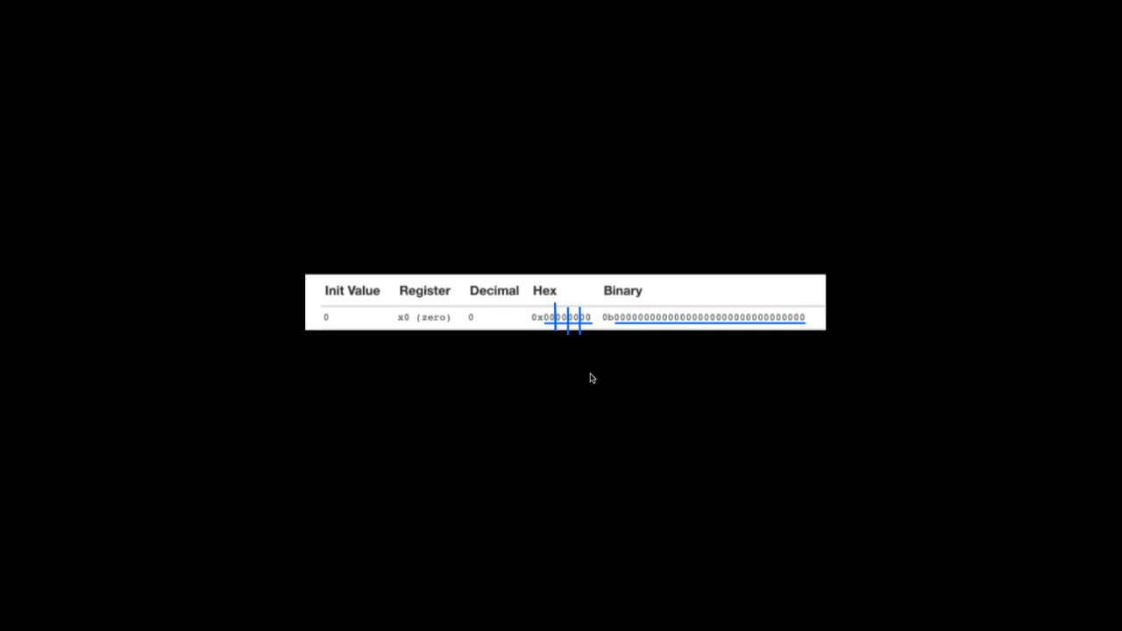
mouse_move(570, 347)
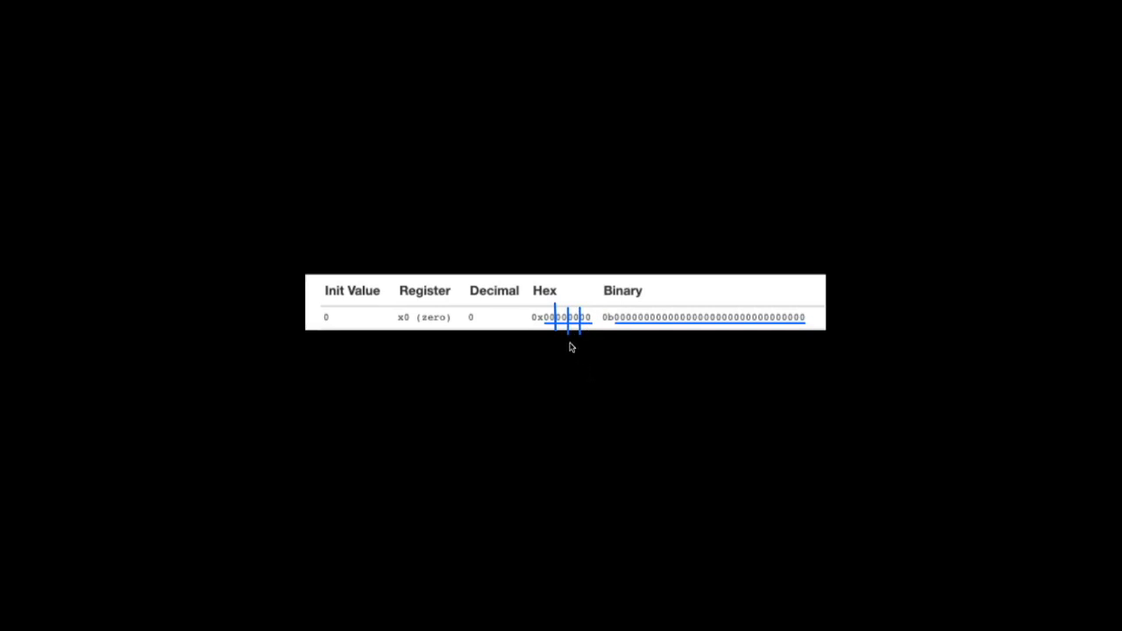
mouse_move(587, 311)
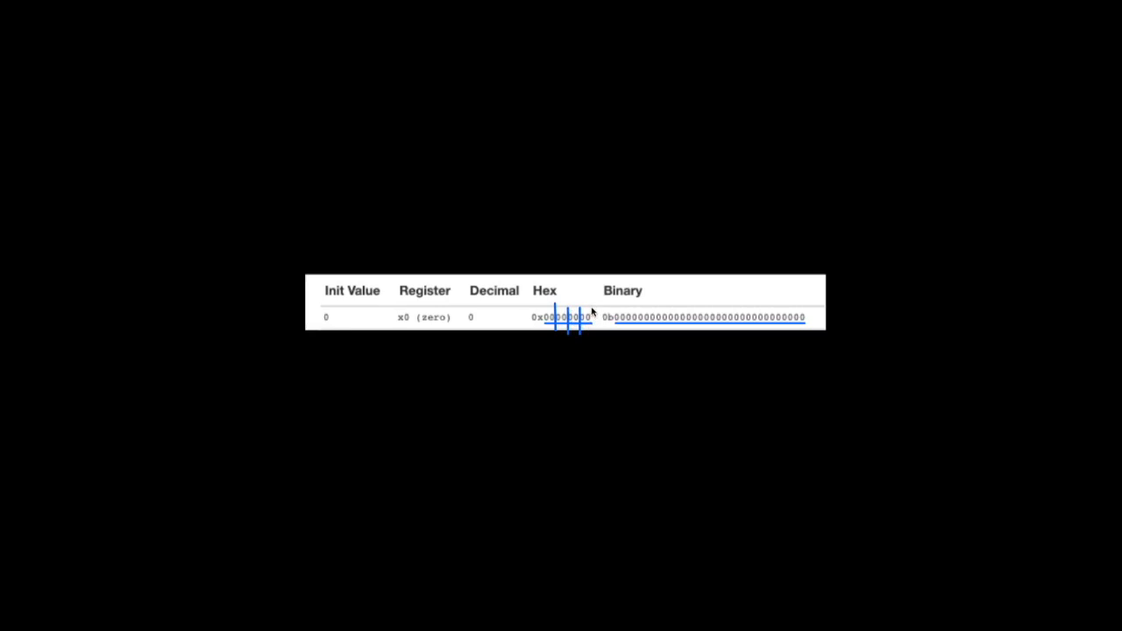
mouse_move(589, 321)
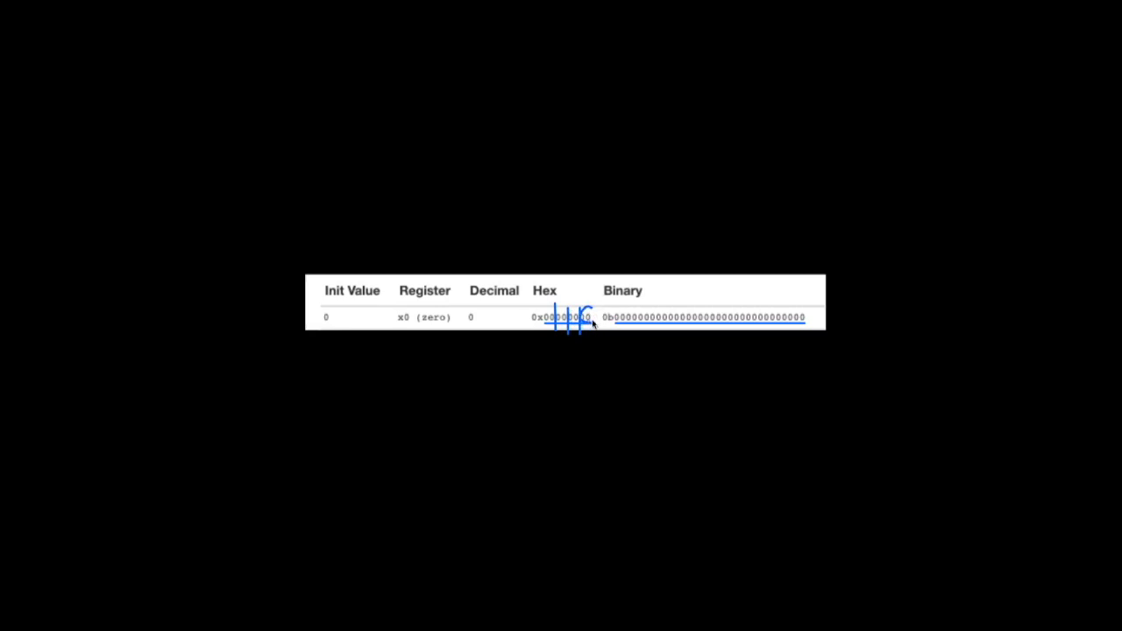
mouse_move(596, 433)
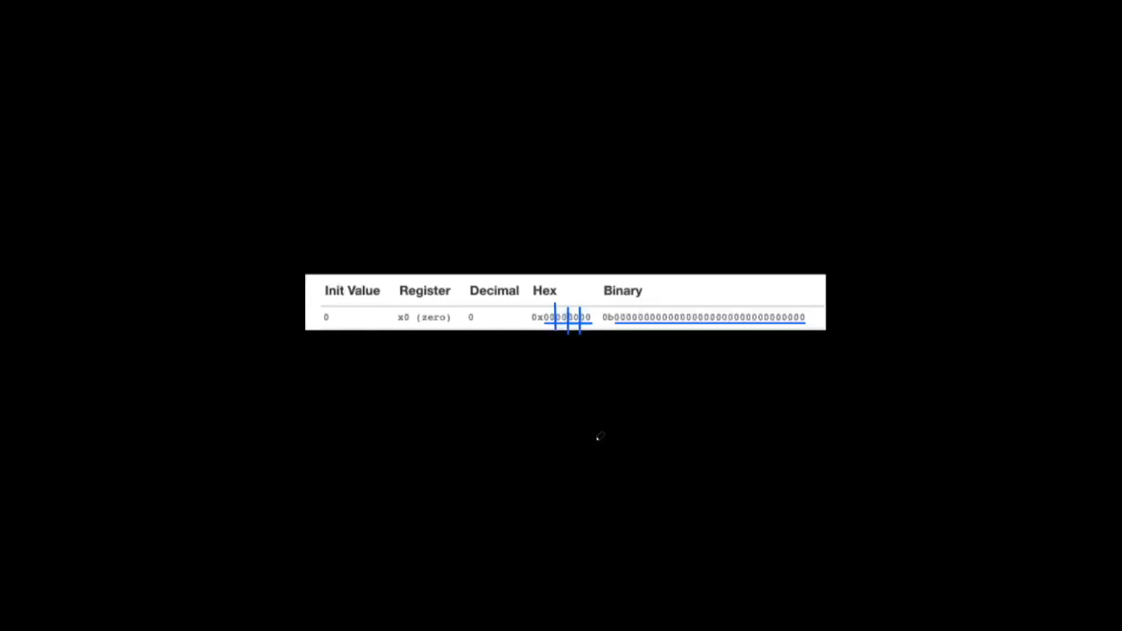
mouse_move(597, 435)
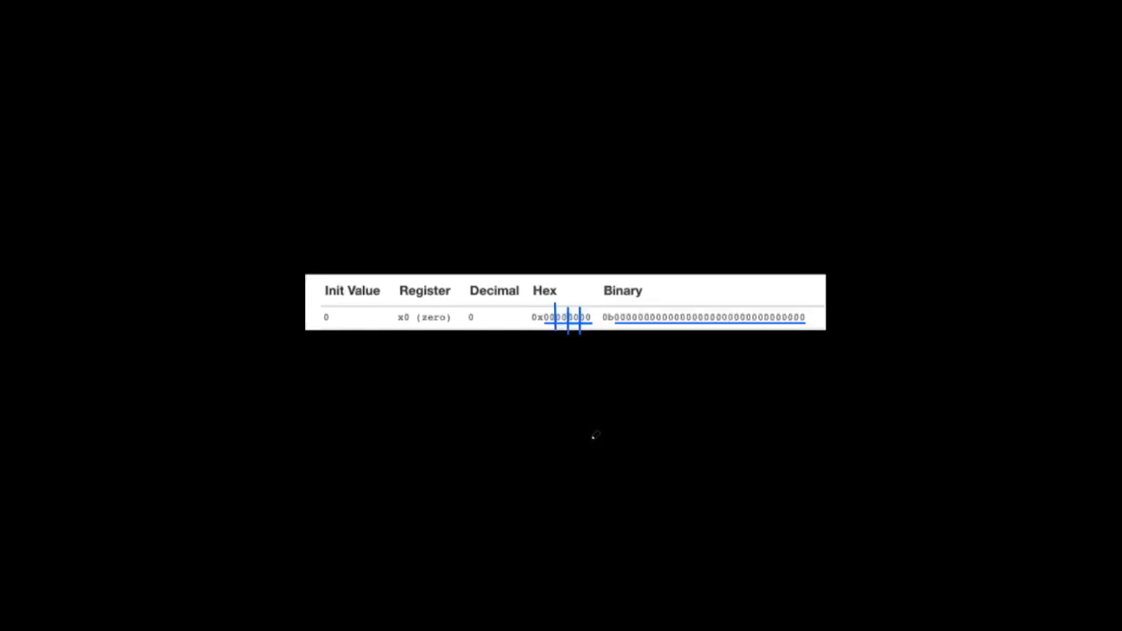